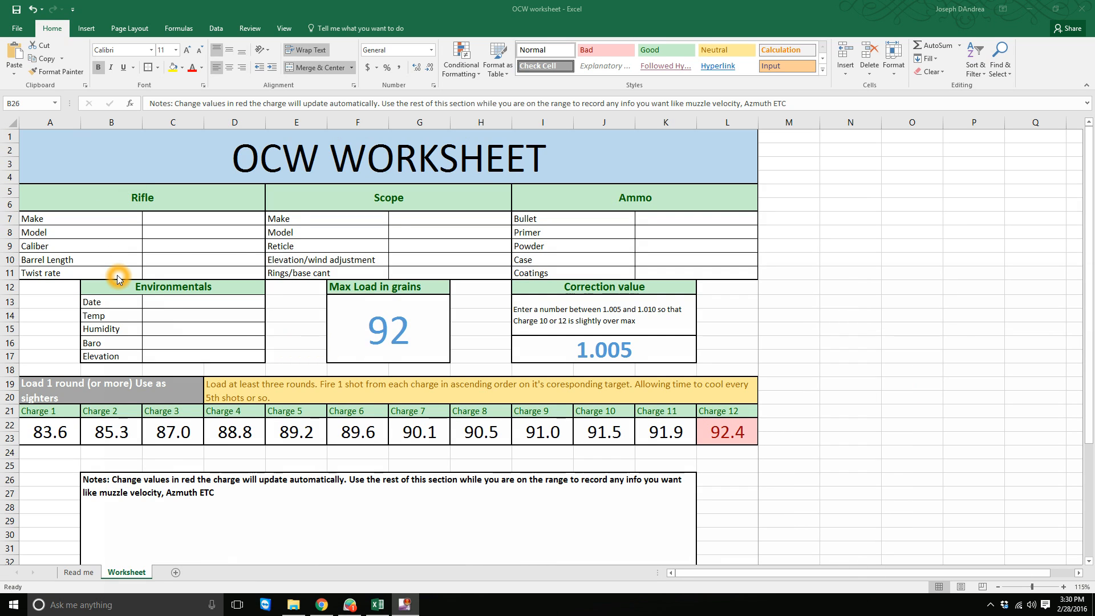
{"action": "mouse_move", "coordinate": [72, 264]}
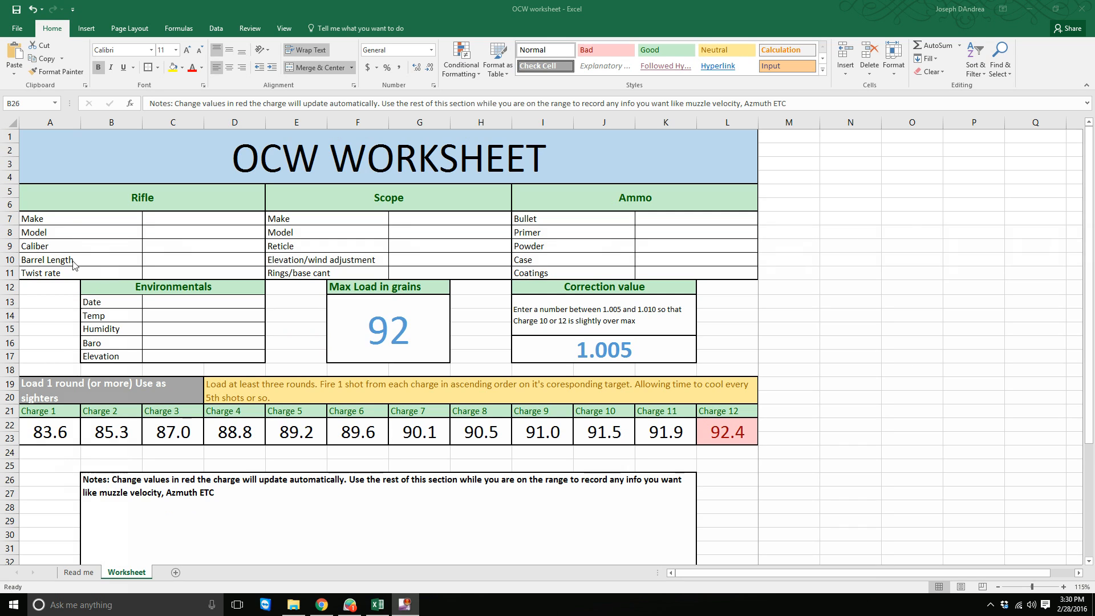
{"action": "mouse_move", "coordinate": [358, 252]}
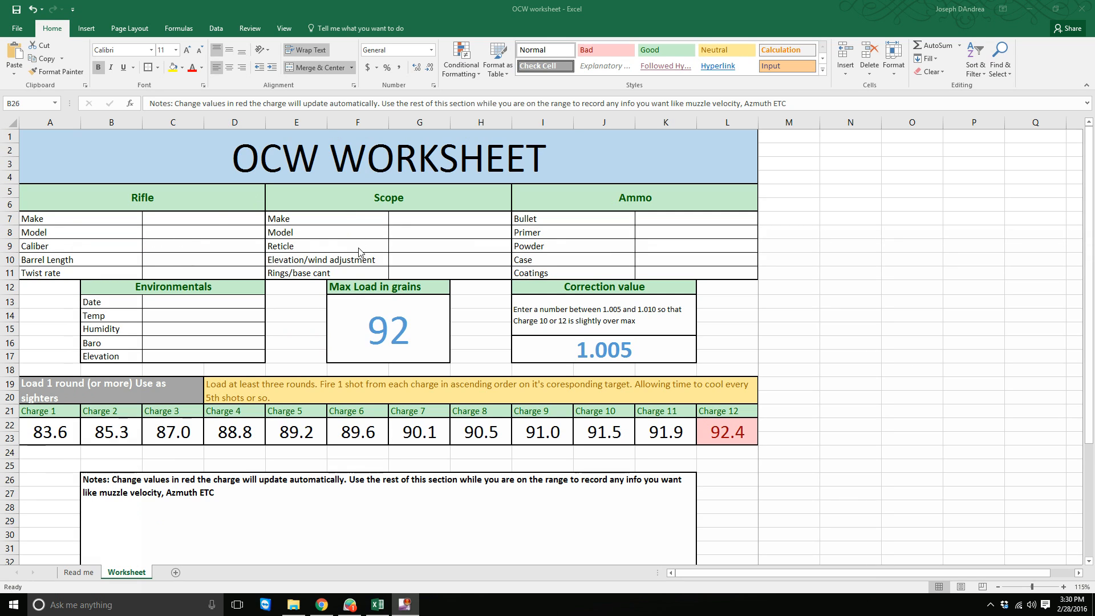
Step: Change the max load from 92 to 46 grains so charges recalculate to 41.8 through 46.2
{"action": "left_click", "coordinate": [258, 189]}
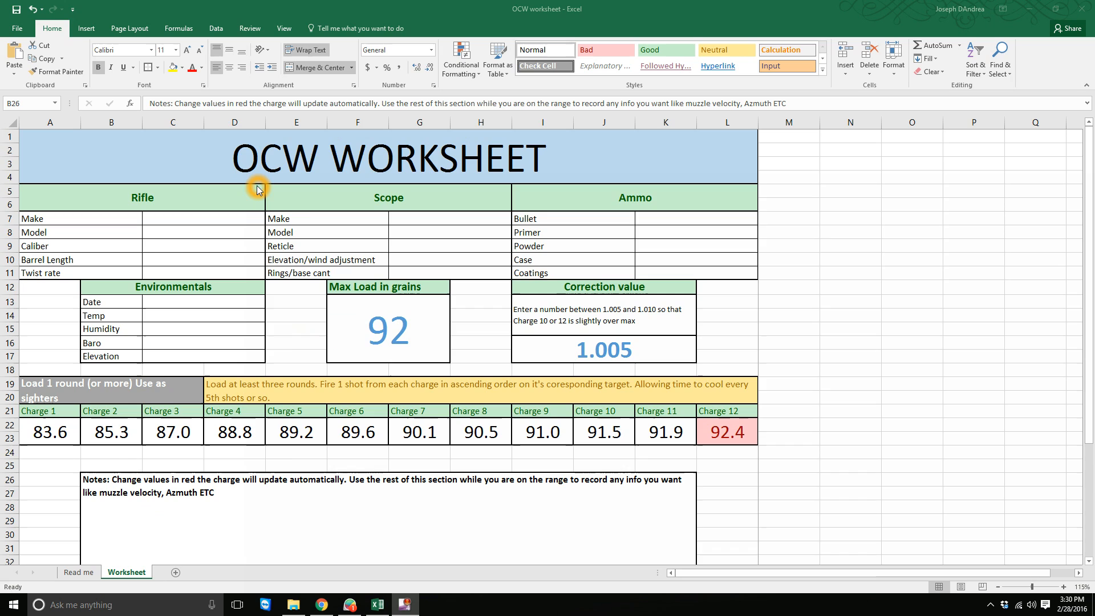
{"action": "mouse_move", "coordinate": [404, 245]}
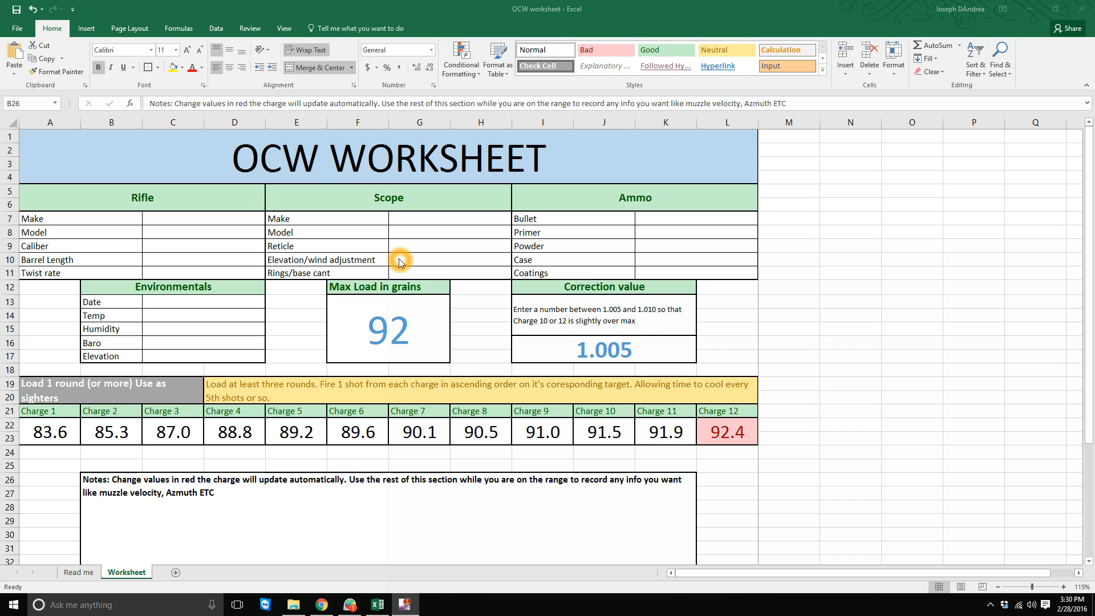
{"action": "mouse_move", "coordinate": [293, 268]}
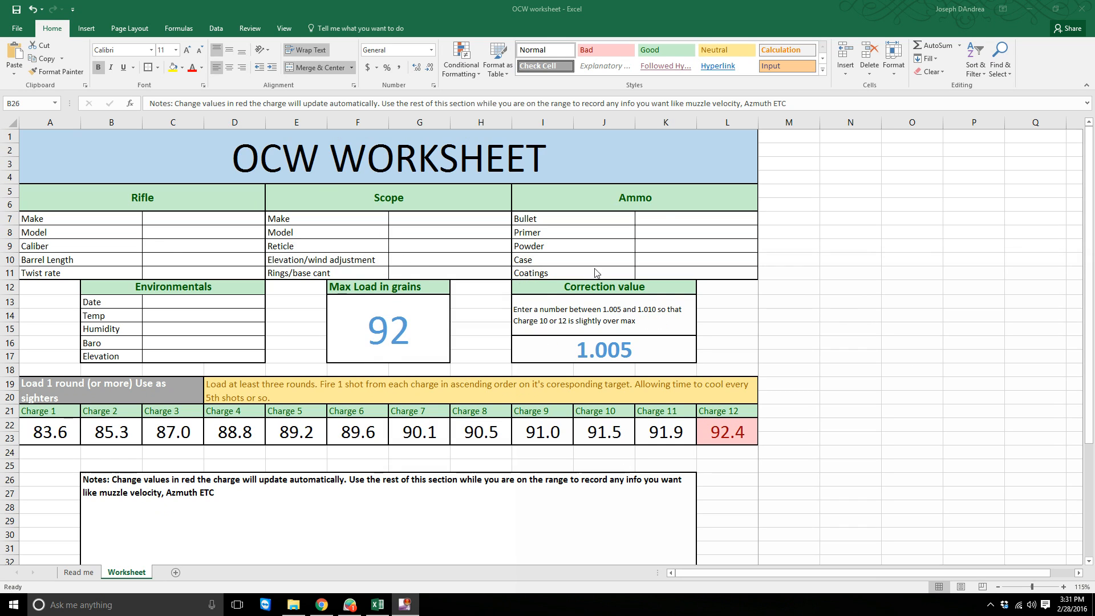
{"action": "mouse_move", "coordinate": [224, 244]}
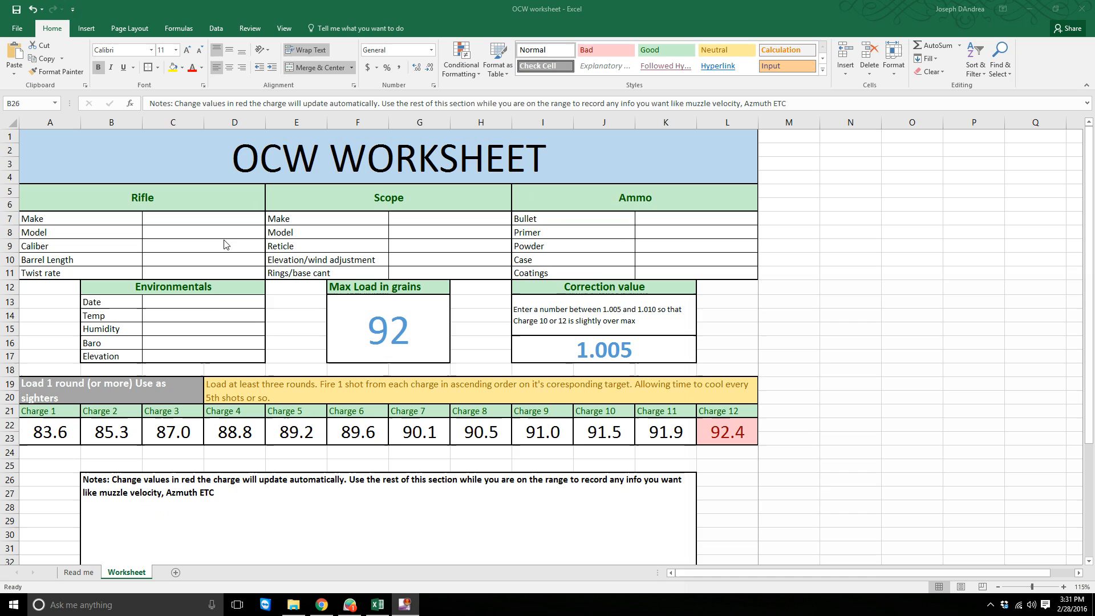
{"action": "mouse_move", "coordinate": [352, 218]}
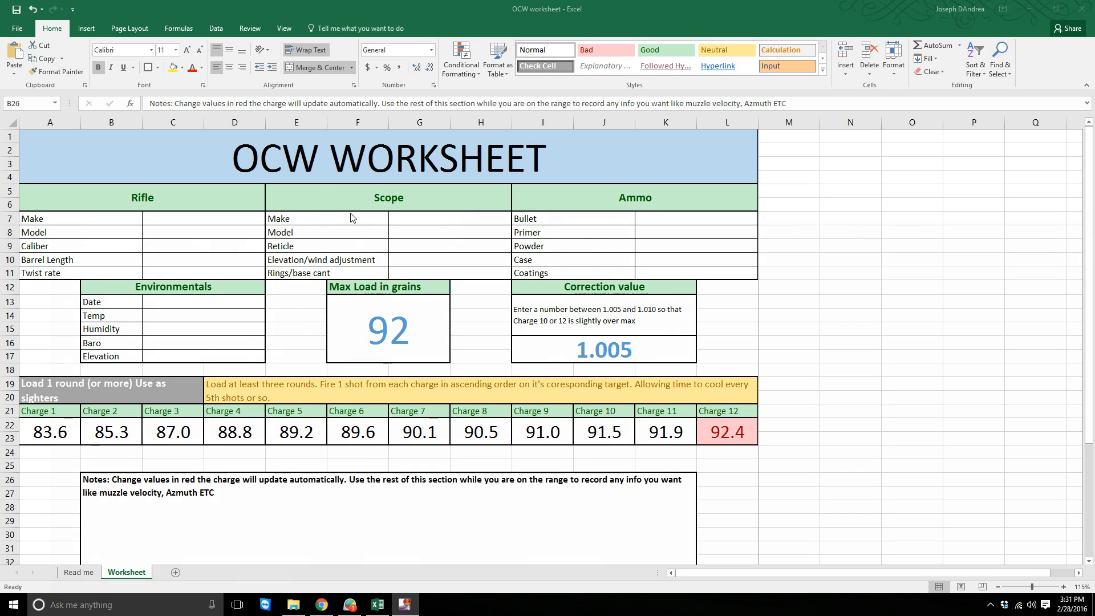
{"action": "mouse_move", "coordinate": [131, 219]}
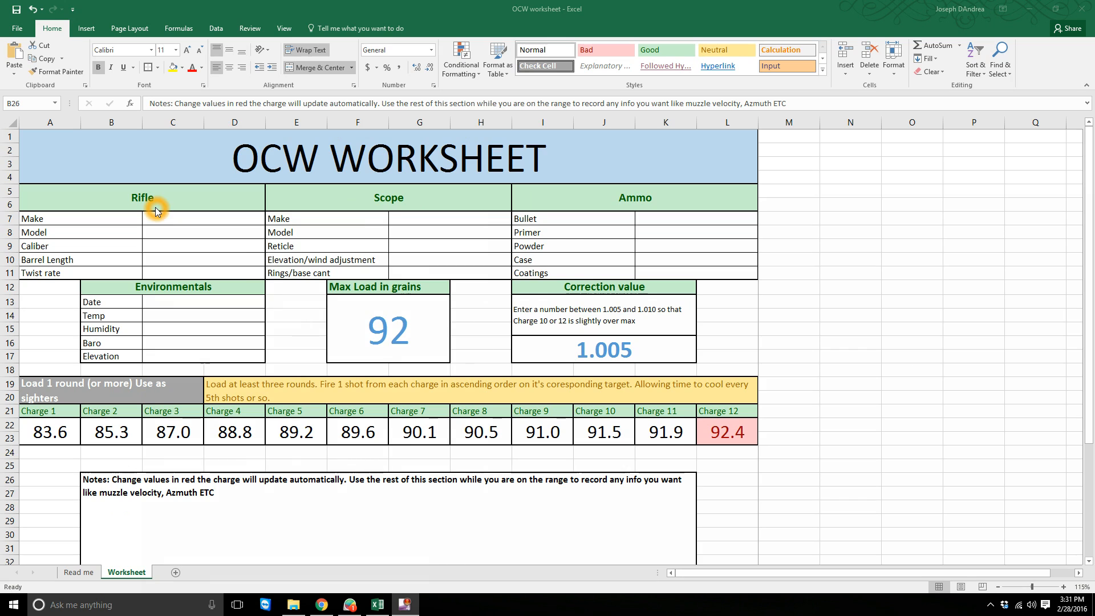
{"action": "mouse_move", "coordinate": [635, 208]}
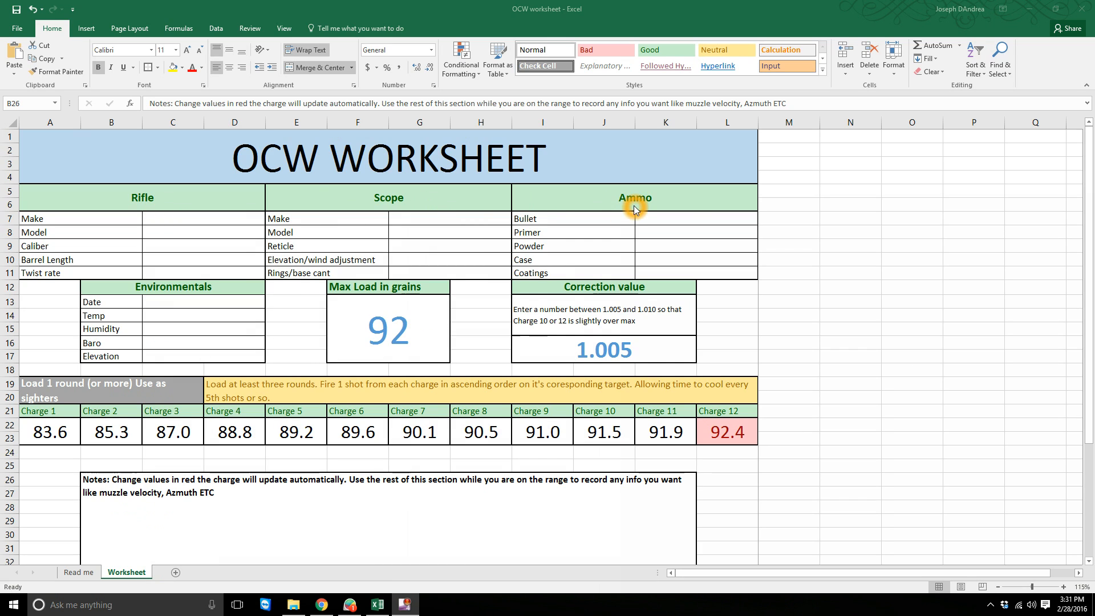
{"action": "mouse_move", "coordinate": [534, 302]}
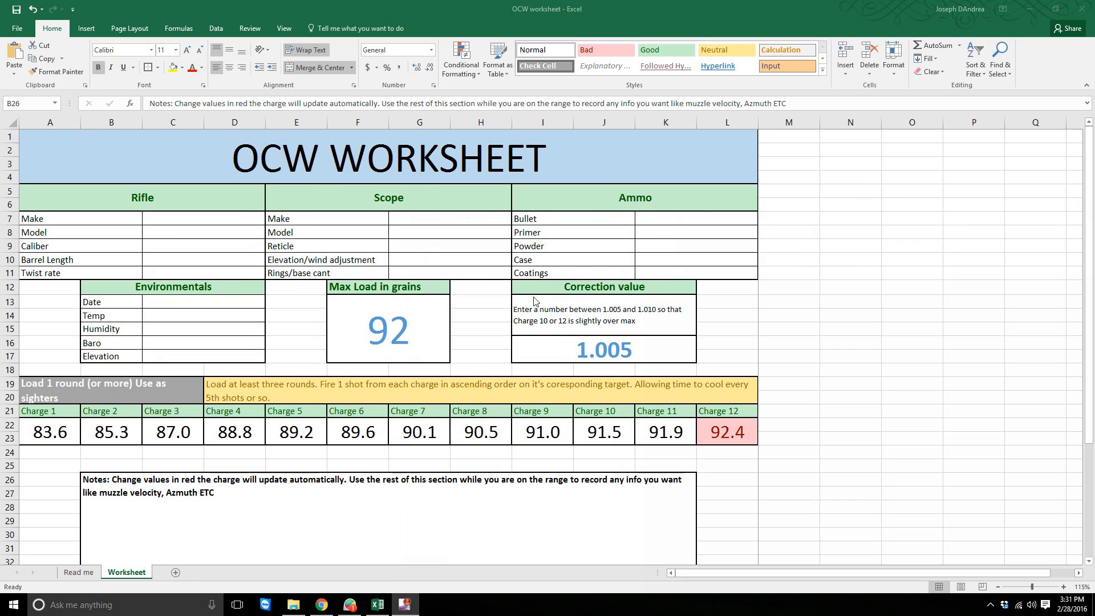
{"action": "mouse_move", "coordinate": [527, 259]}
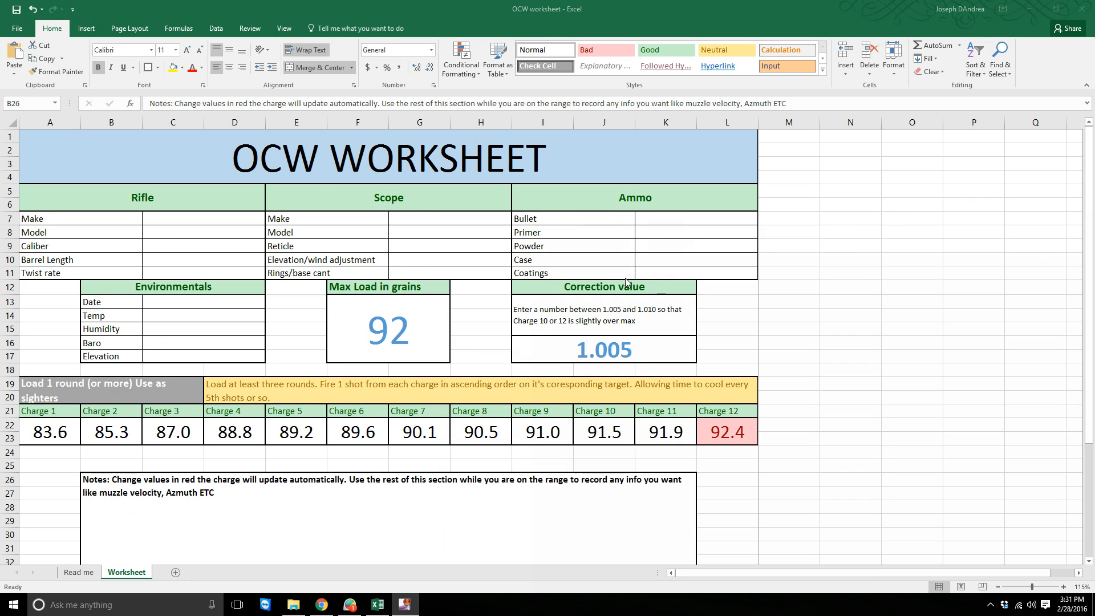
{"action": "mouse_move", "coordinate": [654, 270]}
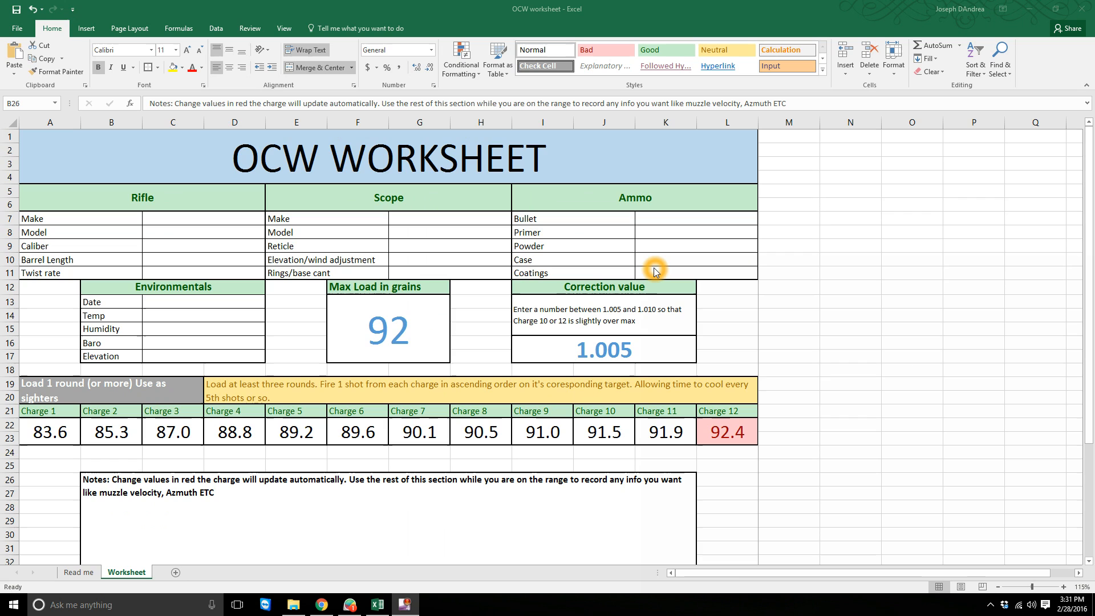
{"action": "mouse_move", "coordinate": [712, 270]}
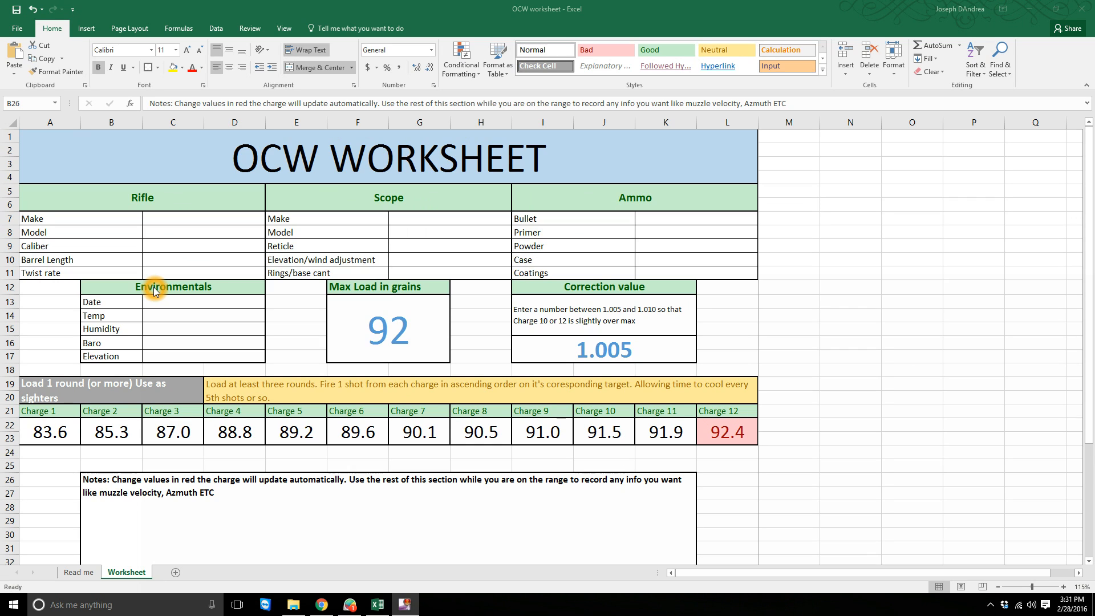
{"action": "mouse_move", "coordinate": [143, 330]}
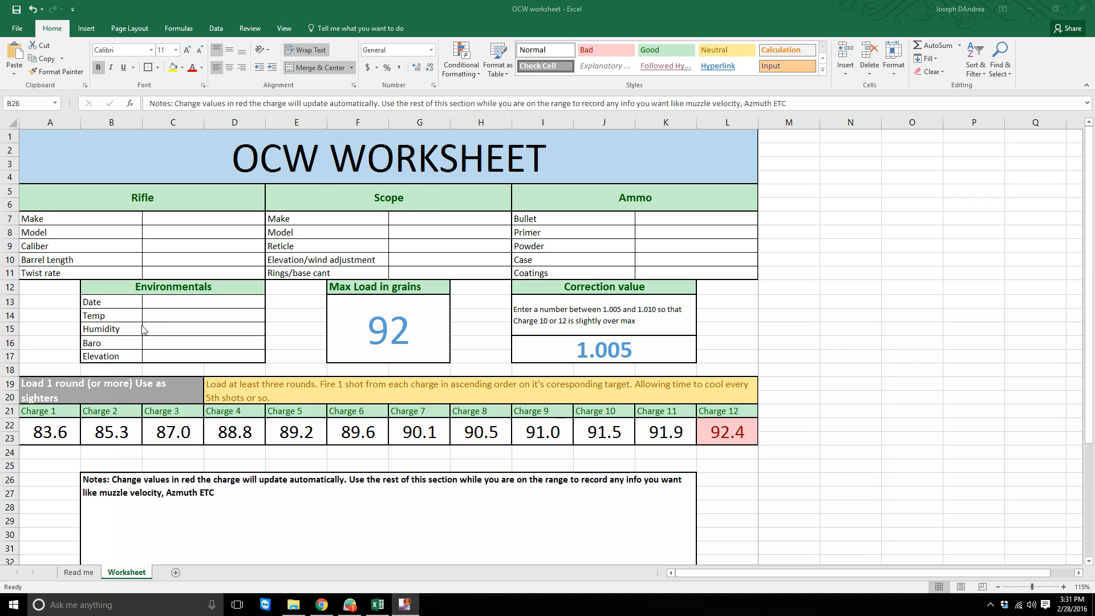
{"action": "mouse_move", "coordinate": [168, 363]}
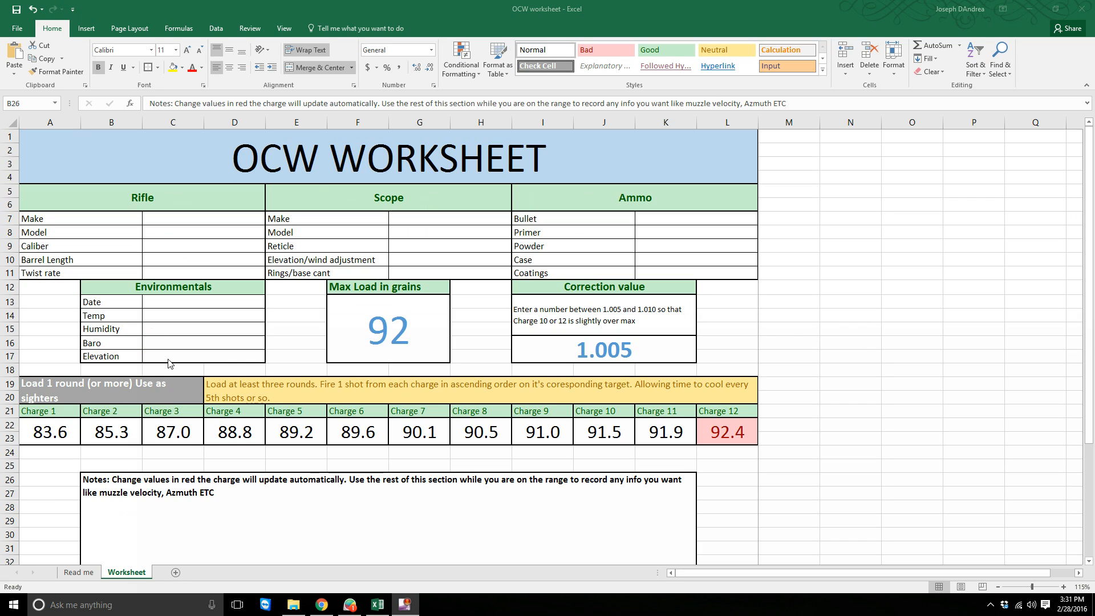
{"action": "mouse_move", "coordinate": [161, 309]}
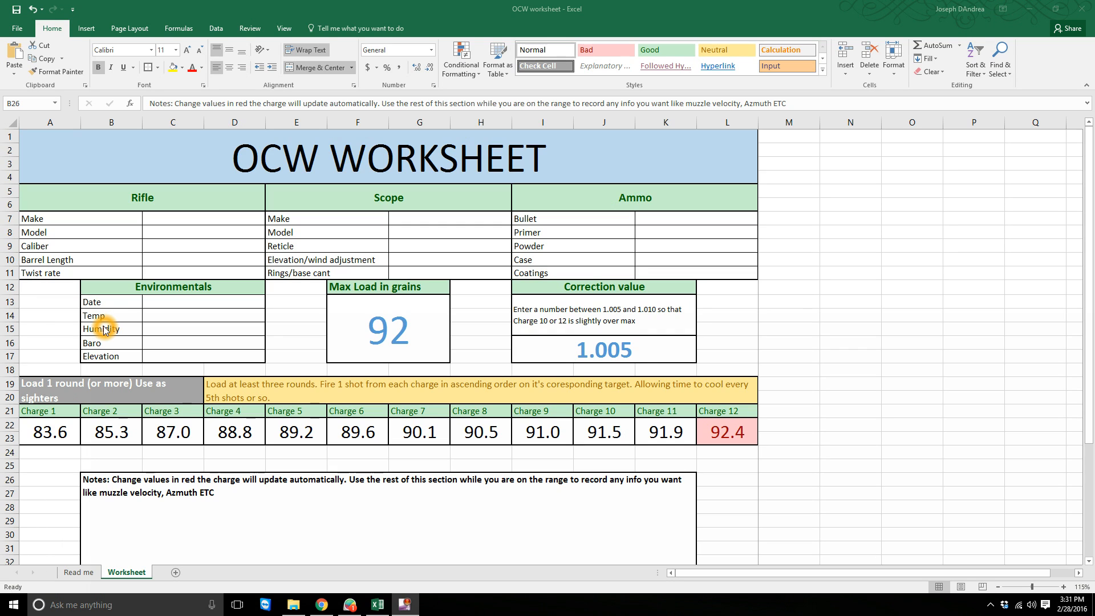
{"action": "mouse_move", "coordinate": [99, 356]}
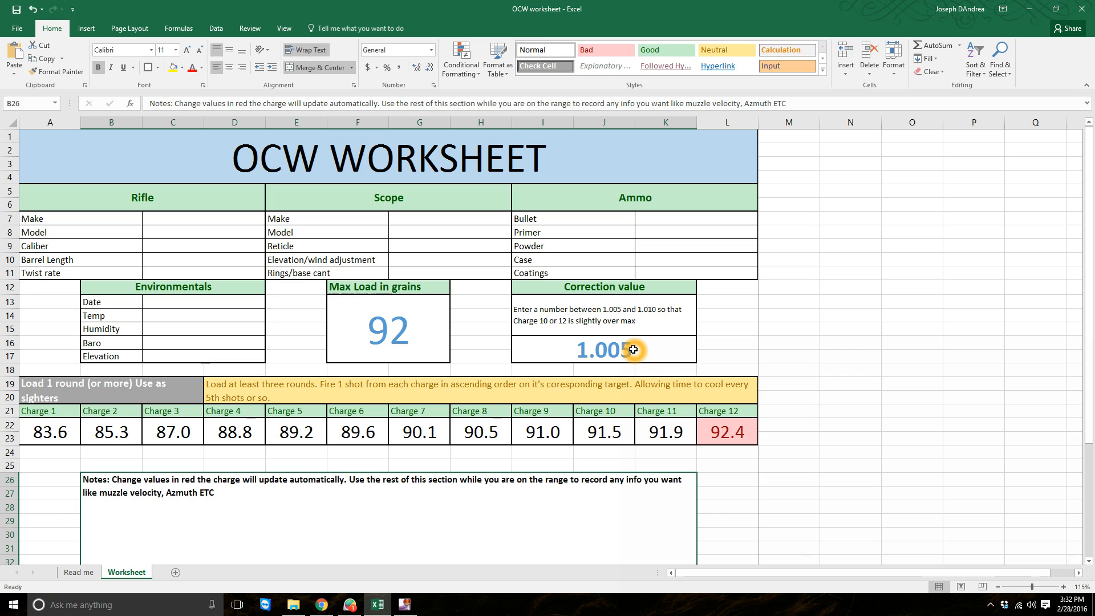
{"action": "mouse_move", "coordinate": [735, 442]}
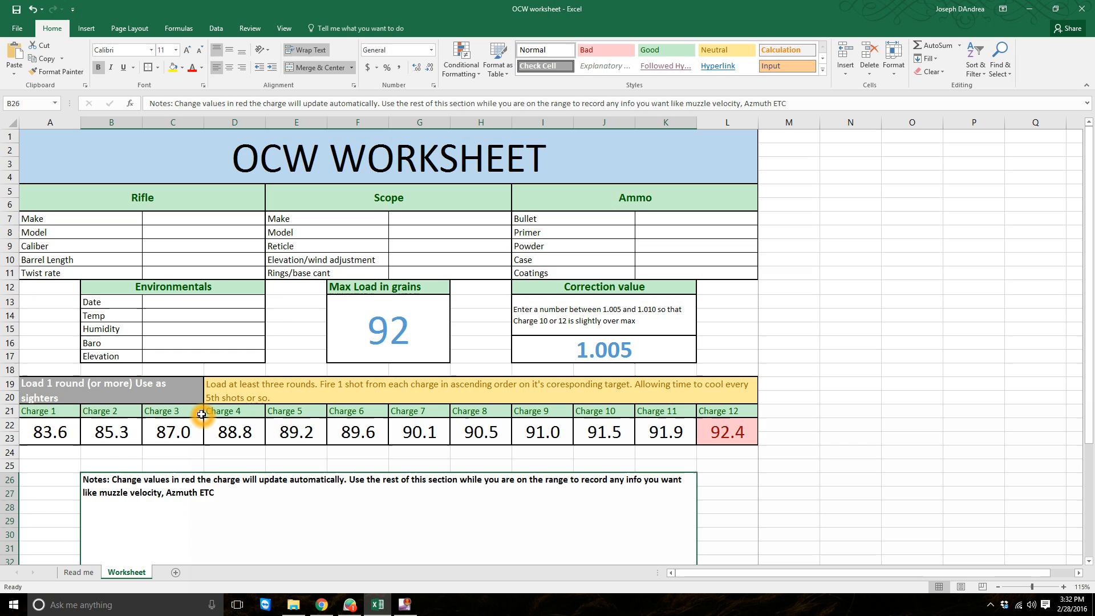
{"action": "mouse_move", "coordinate": [196, 410]}
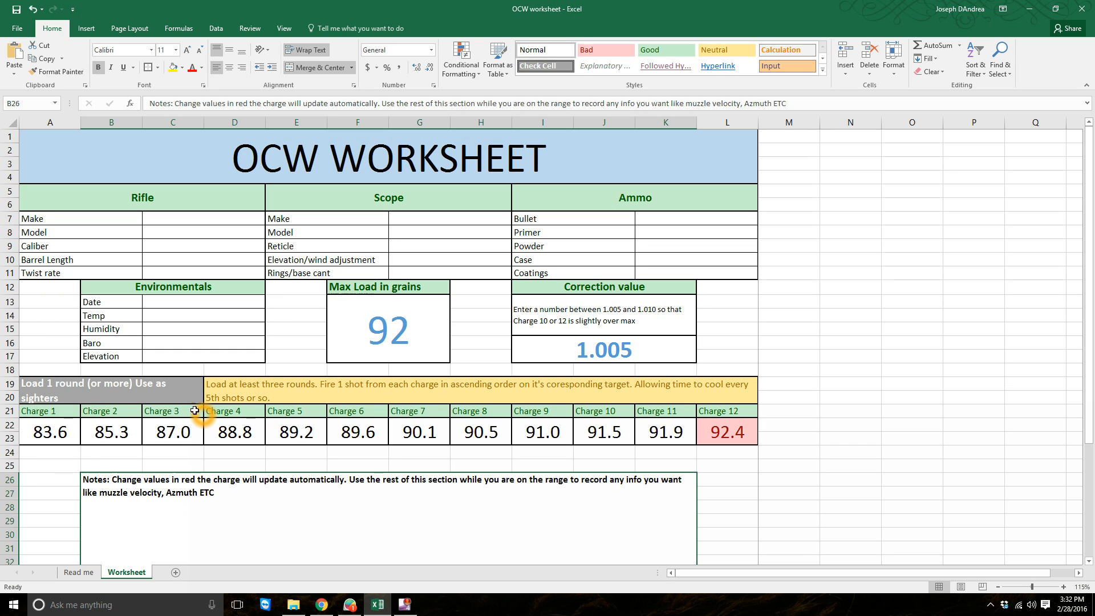
{"action": "mouse_move", "coordinate": [557, 397]}
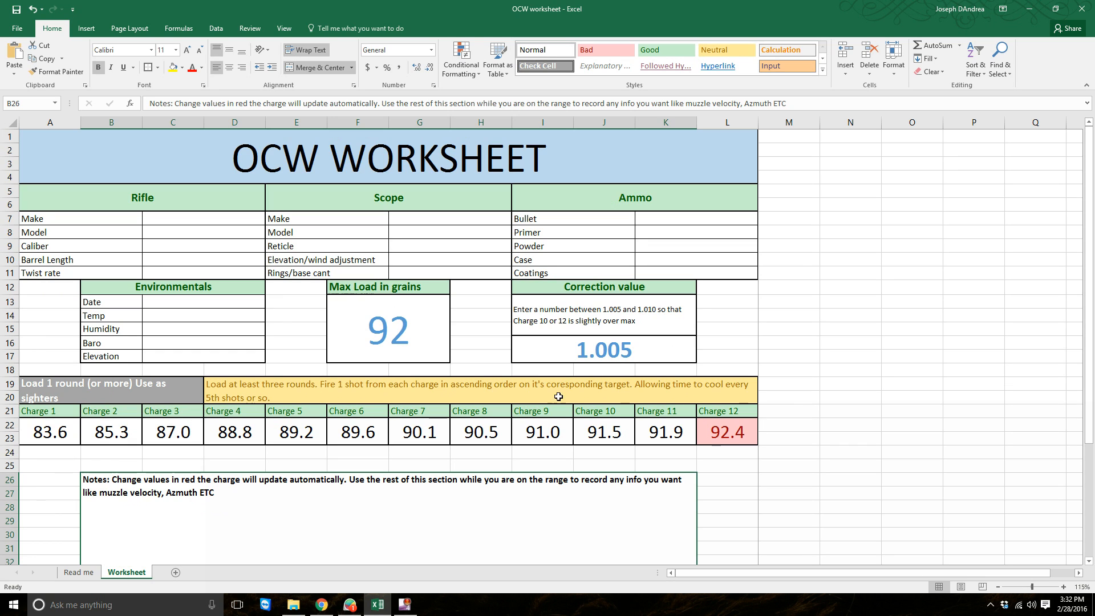
{"action": "mouse_move", "coordinate": [721, 411]}
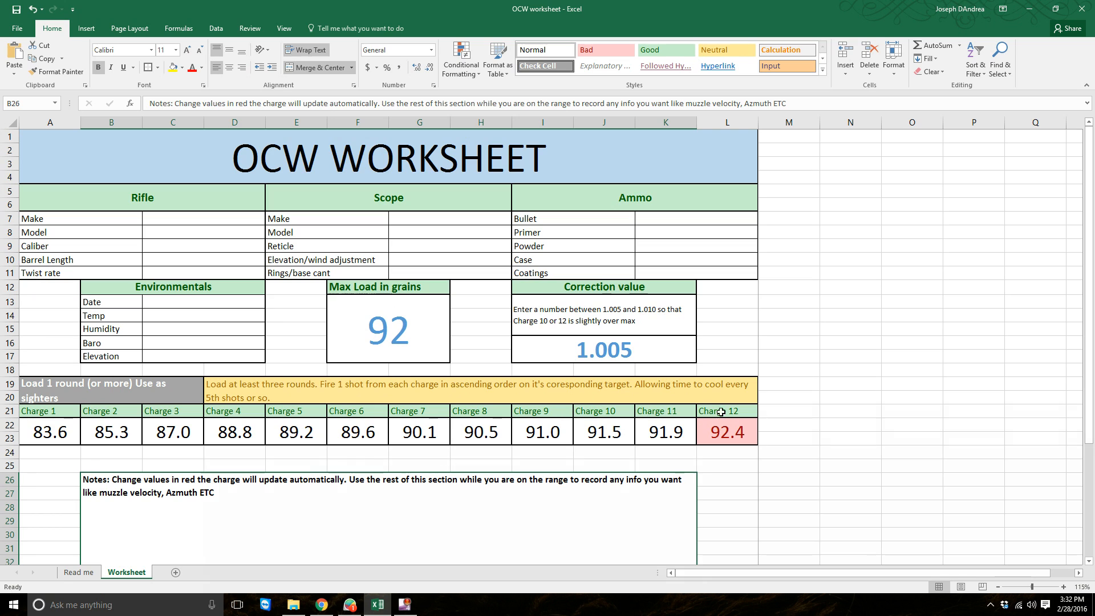
{"action": "mouse_move", "coordinate": [457, 358]}
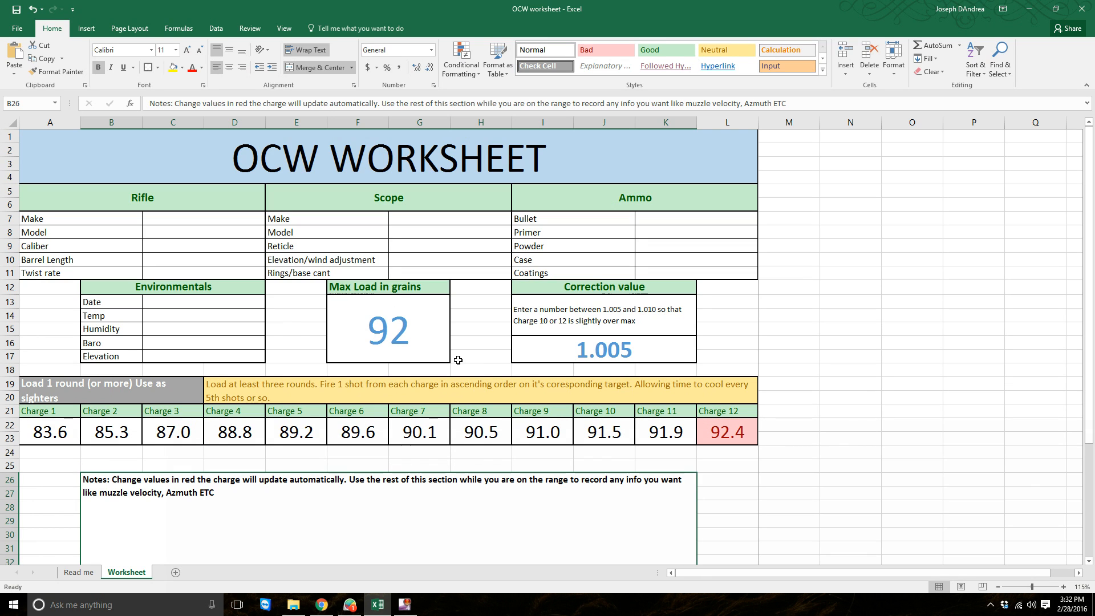
{"action": "left_click", "coordinate": [387, 328]}
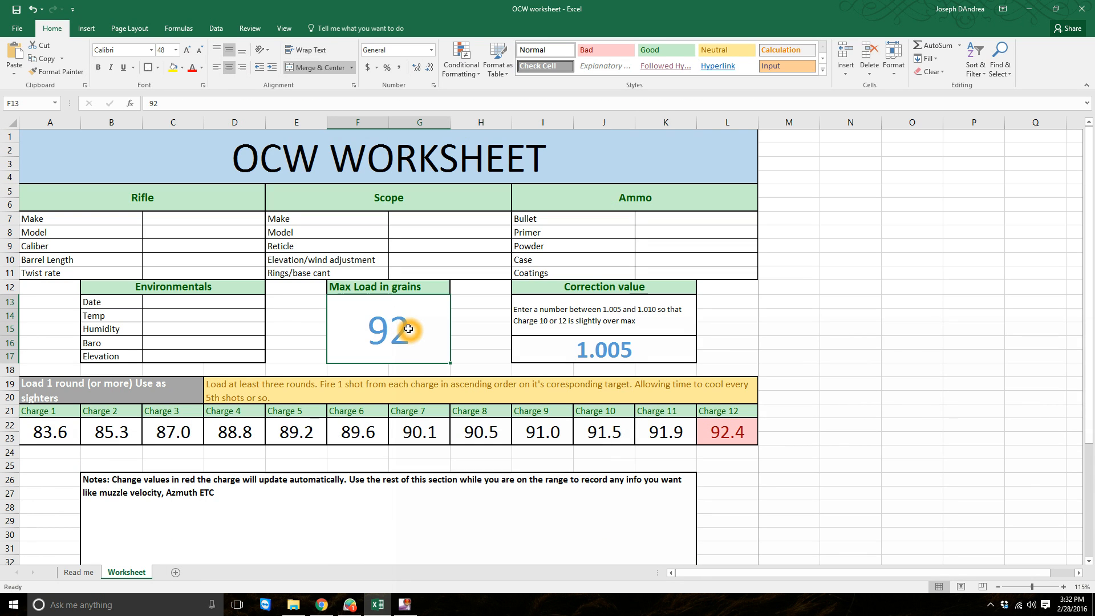
{"action": "type", "text": "46"}
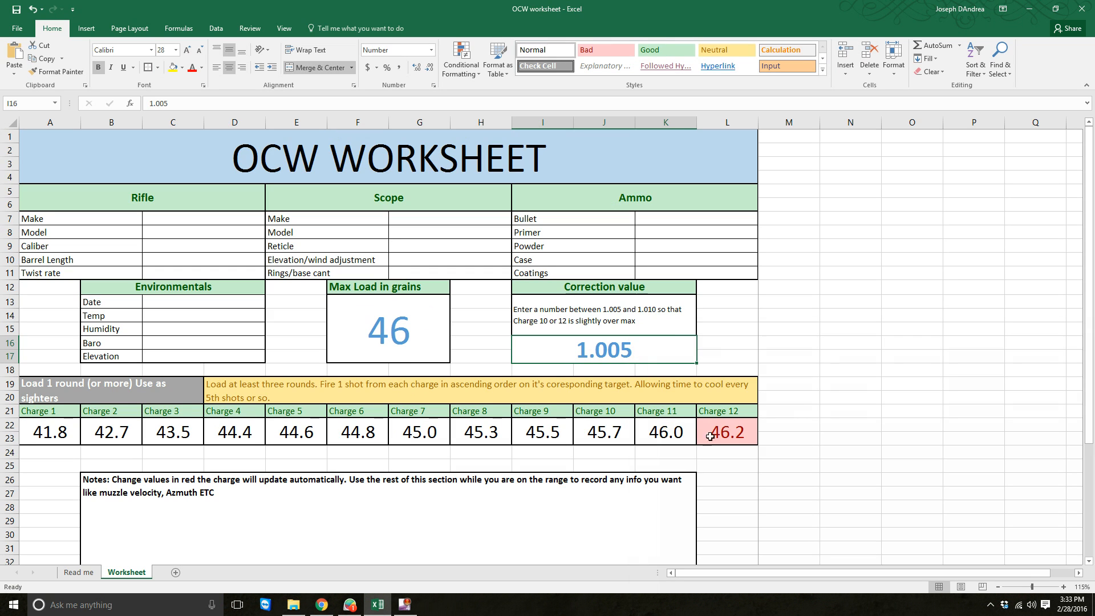
{"action": "mouse_move", "coordinate": [637, 351]}
{"action": "type", "text": "1.007"}
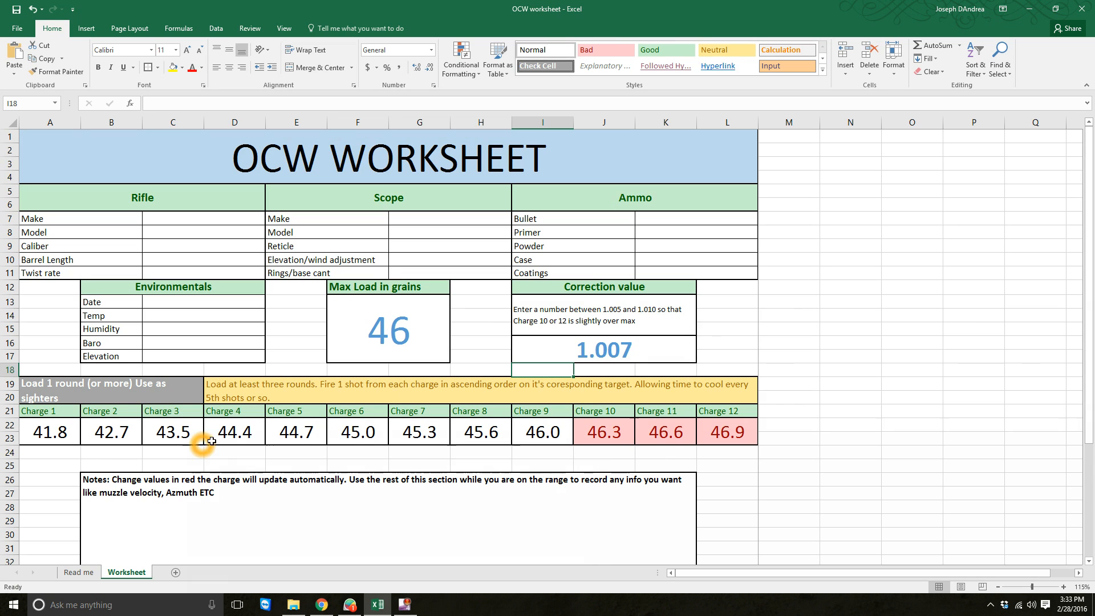
{"action": "mouse_move", "coordinate": [538, 450]}
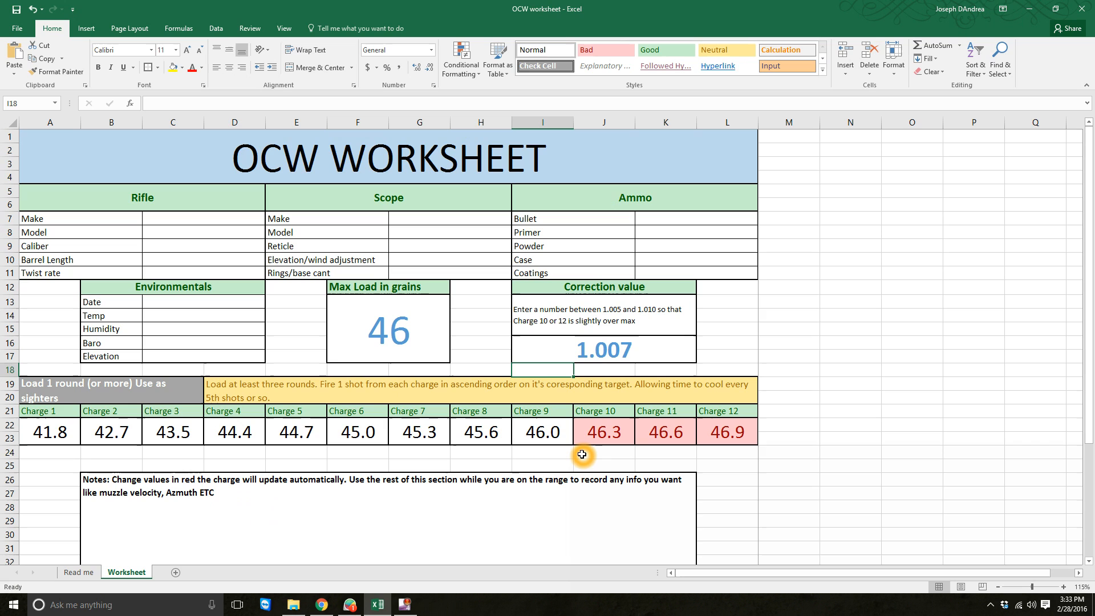
{"action": "mouse_move", "coordinate": [632, 354]}
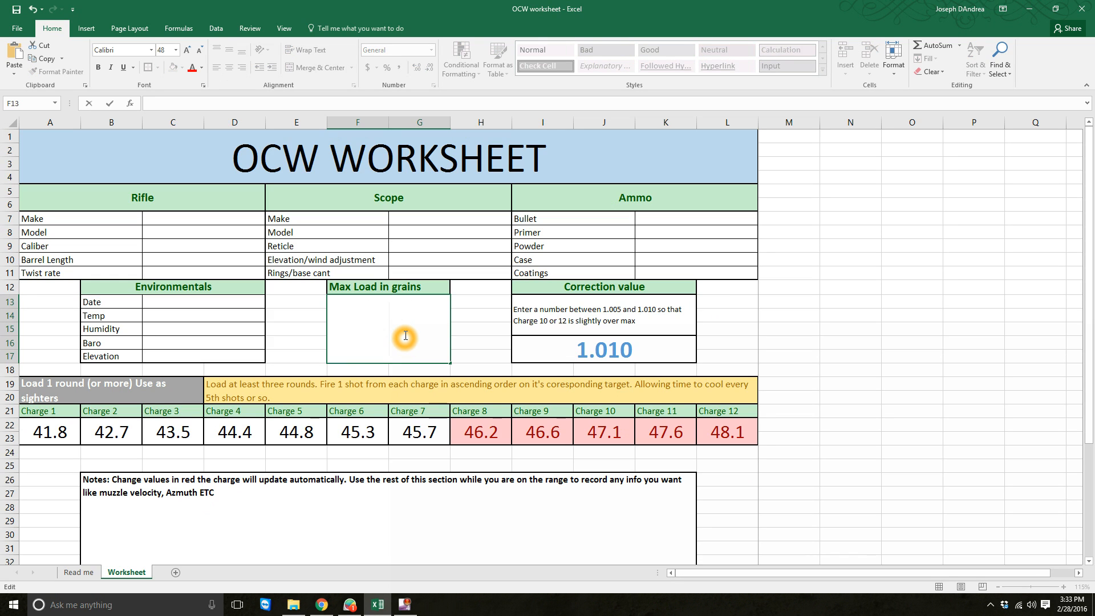
Step: Enter 20 then 92 as the max load so charges recalculate to 83.6 through 96.1
{"action": "type", "text": "20"}
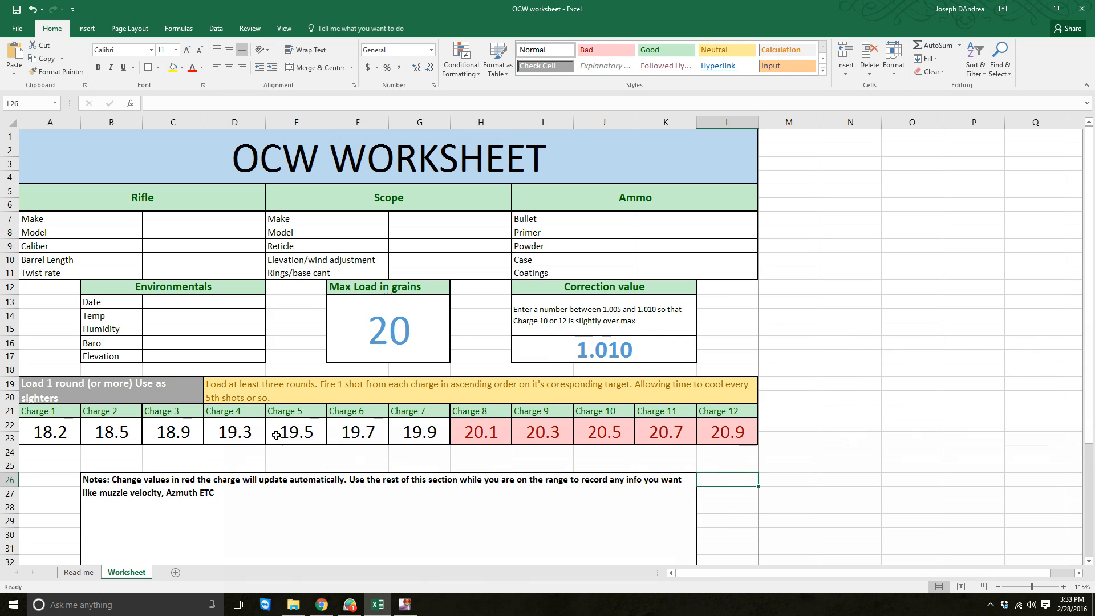
{"action": "mouse_move", "coordinate": [481, 436]}
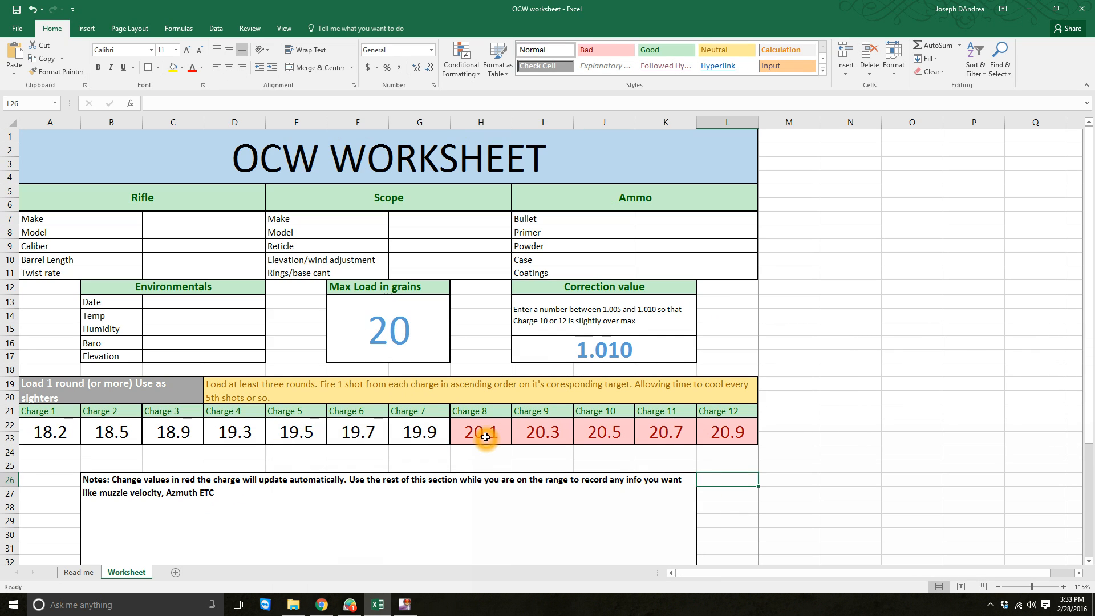
{"action": "left_click", "coordinate": [387, 329]}
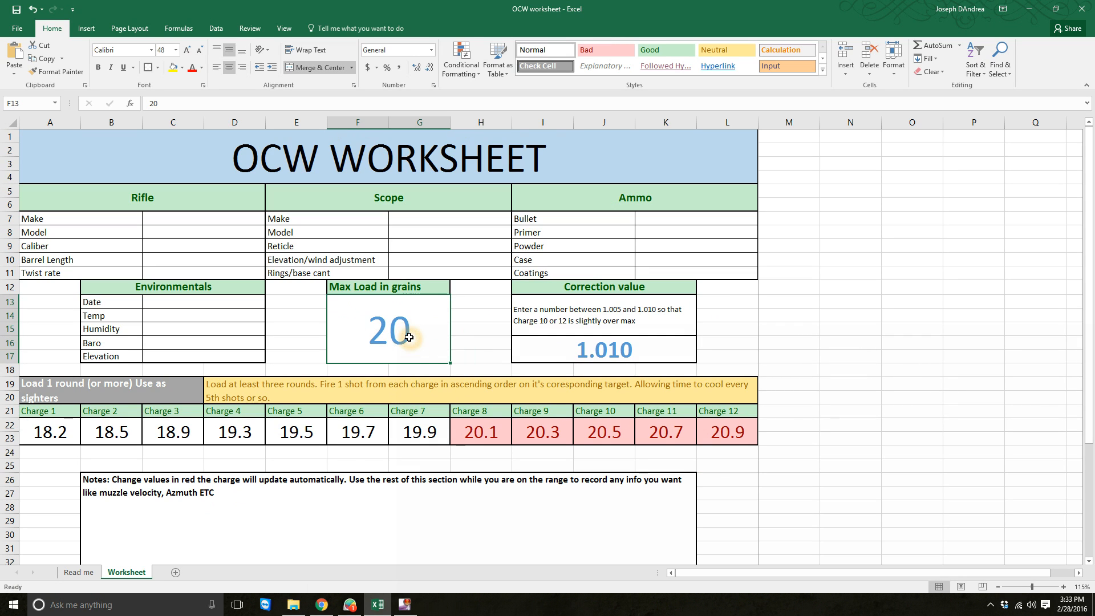
{"action": "type", "text": "92"}
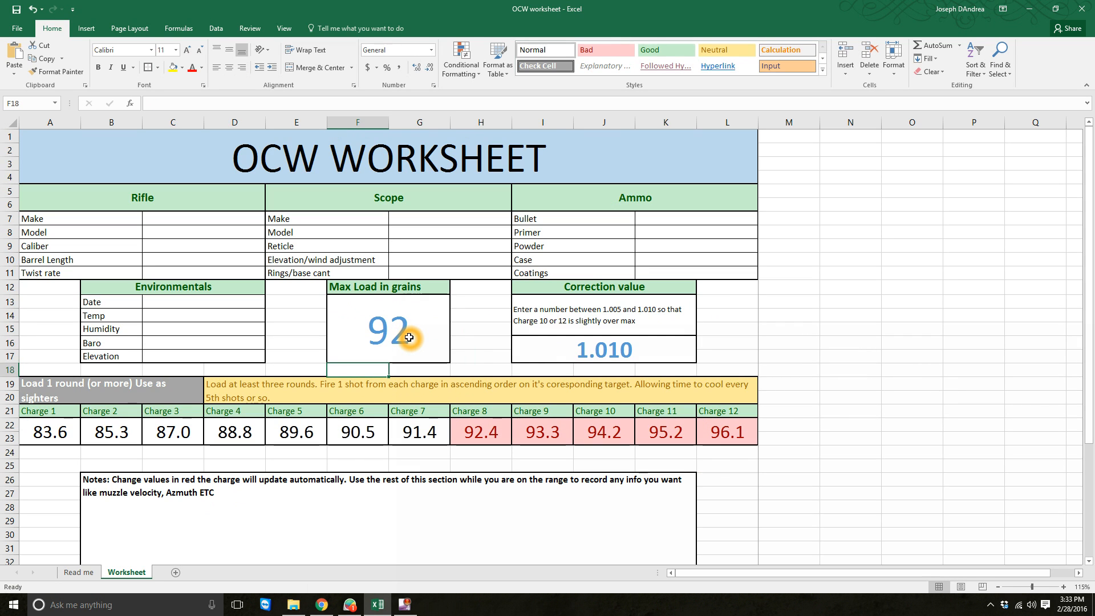
{"action": "mouse_move", "coordinate": [245, 445]}
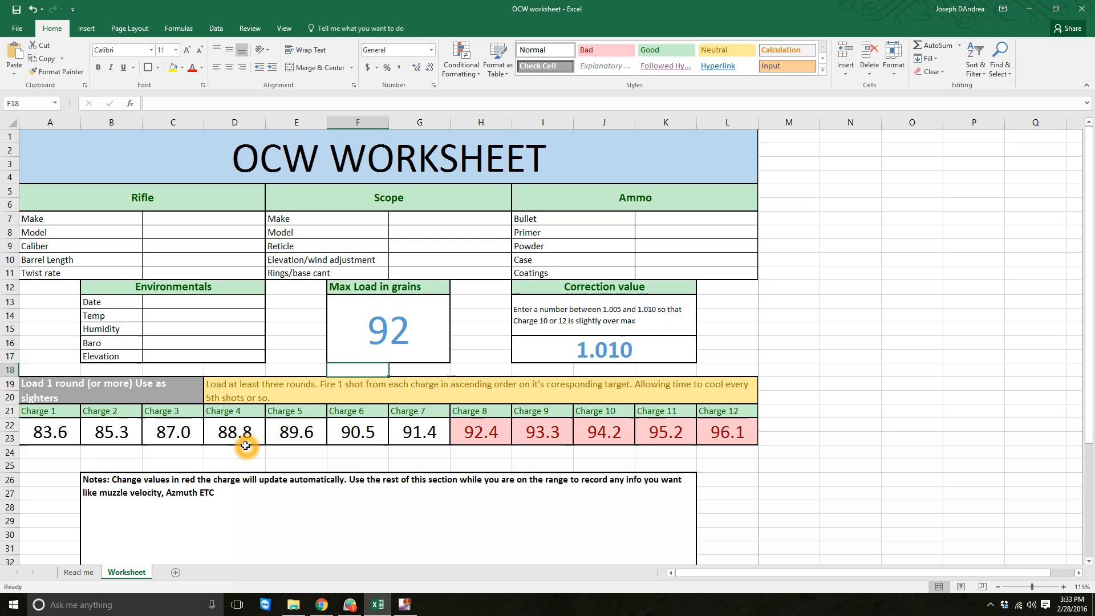
{"action": "mouse_move", "coordinate": [321, 435]}
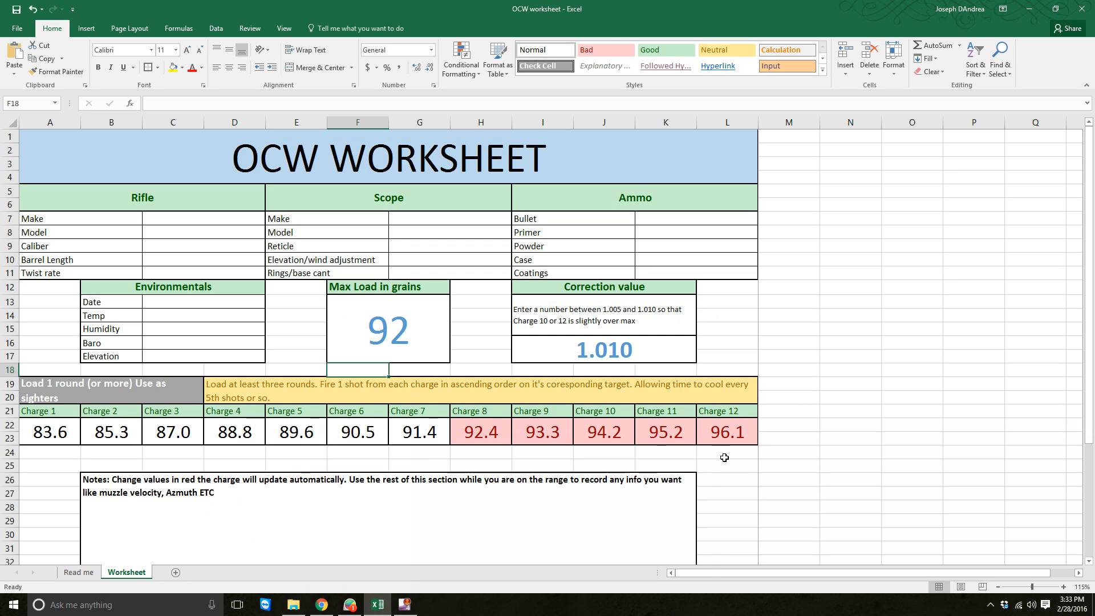
Step: Set the correction value back to 1.005 so only charge 12 at 92.4 stays red
{"action": "left_click", "coordinate": [480, 355]}
{"action": "type", "text": "1.005"}
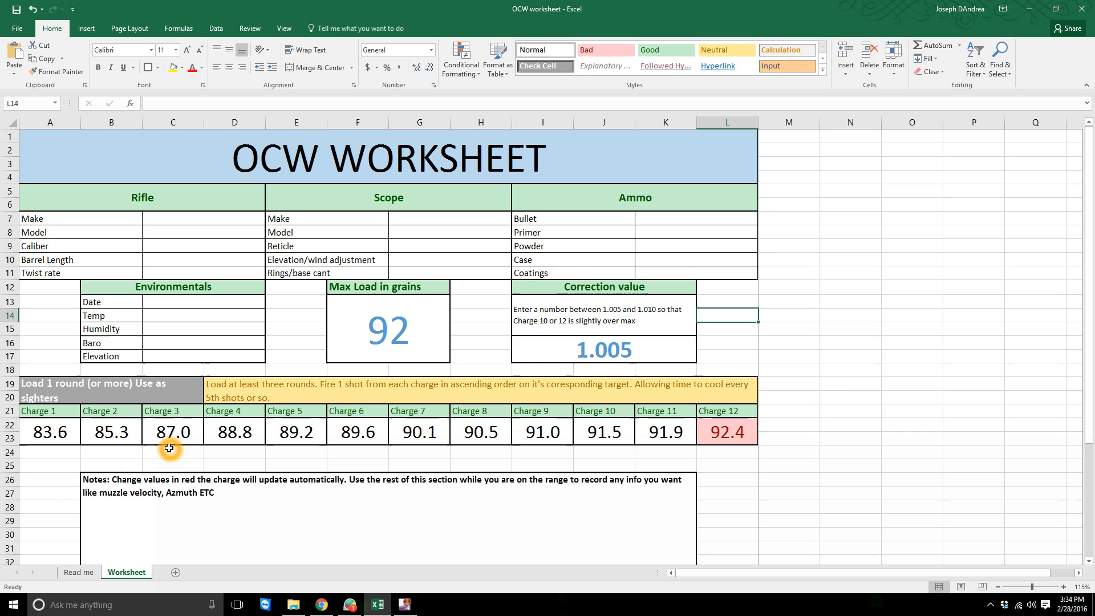
{"action": "mouse_move", "coordinate": [233, 426]}
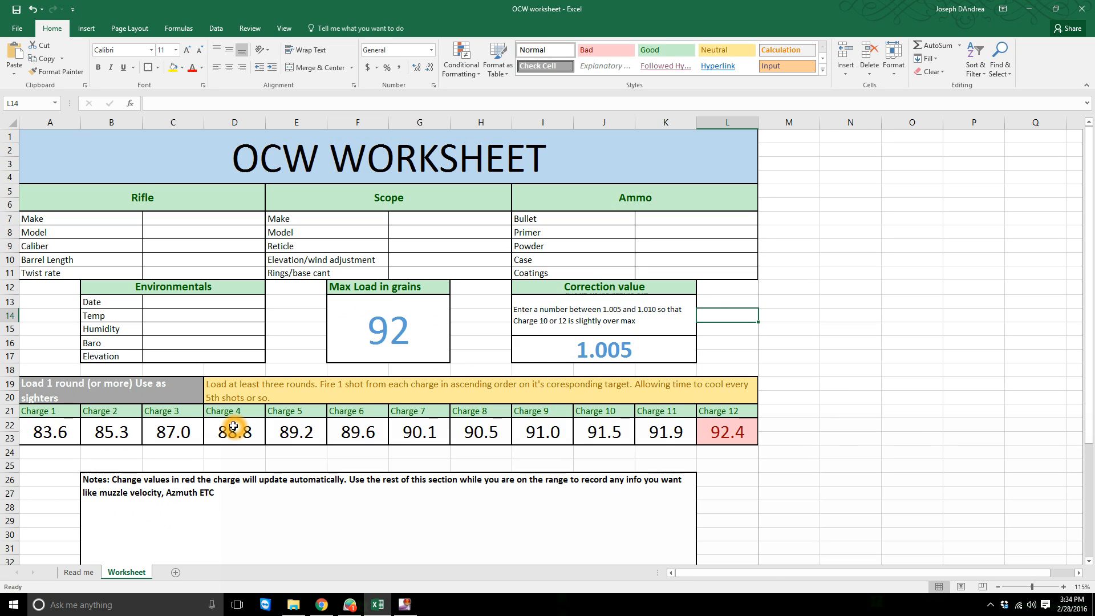
{"action": "mouse_move", "coordinate": [561, 450]}
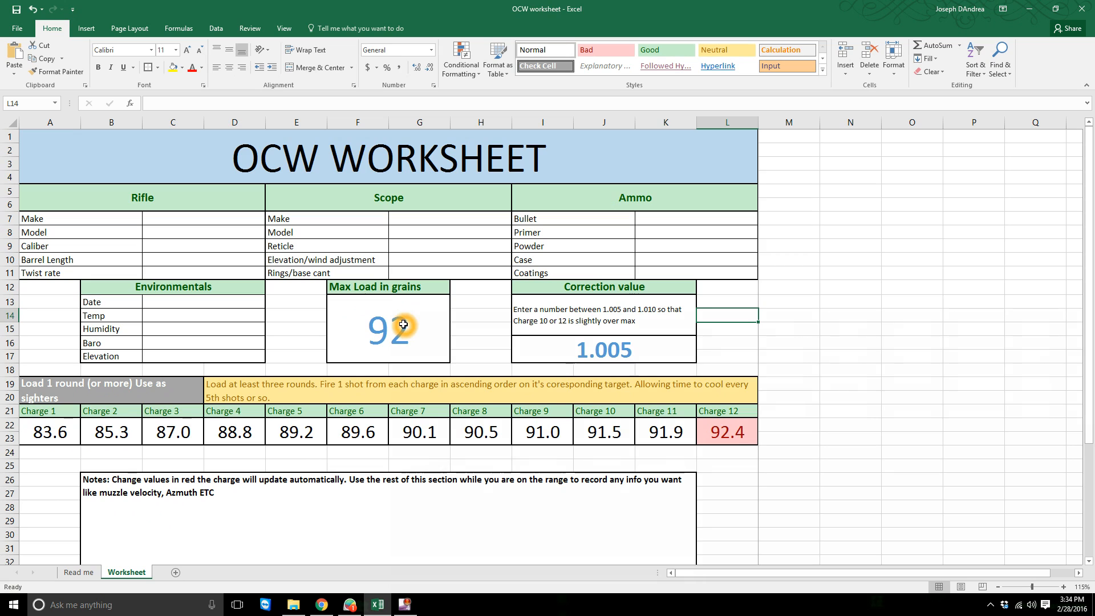
{"action": "mouse_move", "coordinate": [689, 337]}
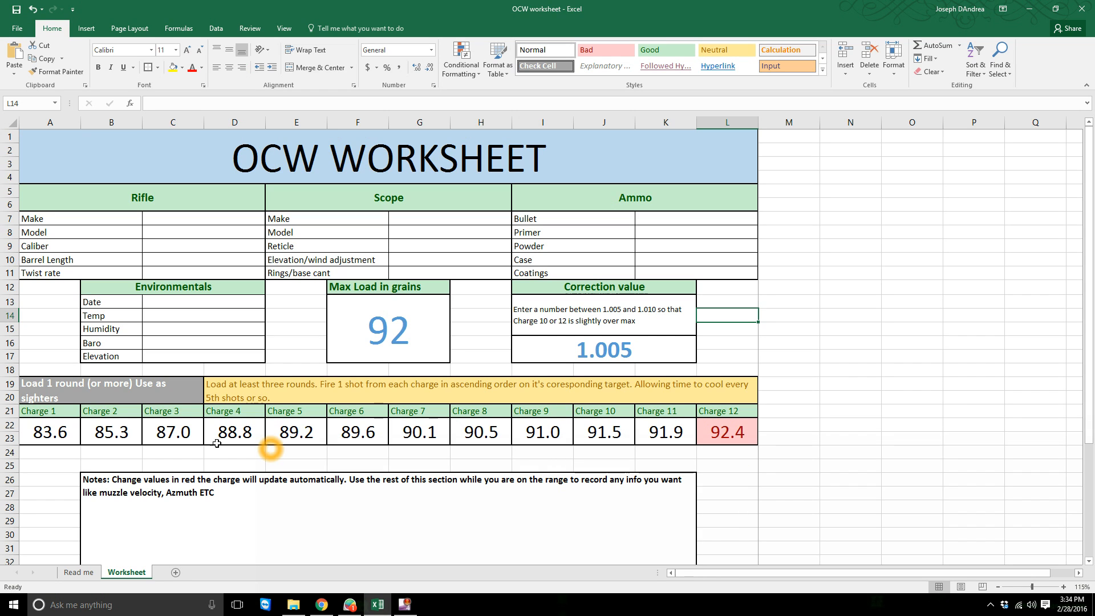
{"action": "scroll", "scroll_direction": "down", "scroll_amount": 3}
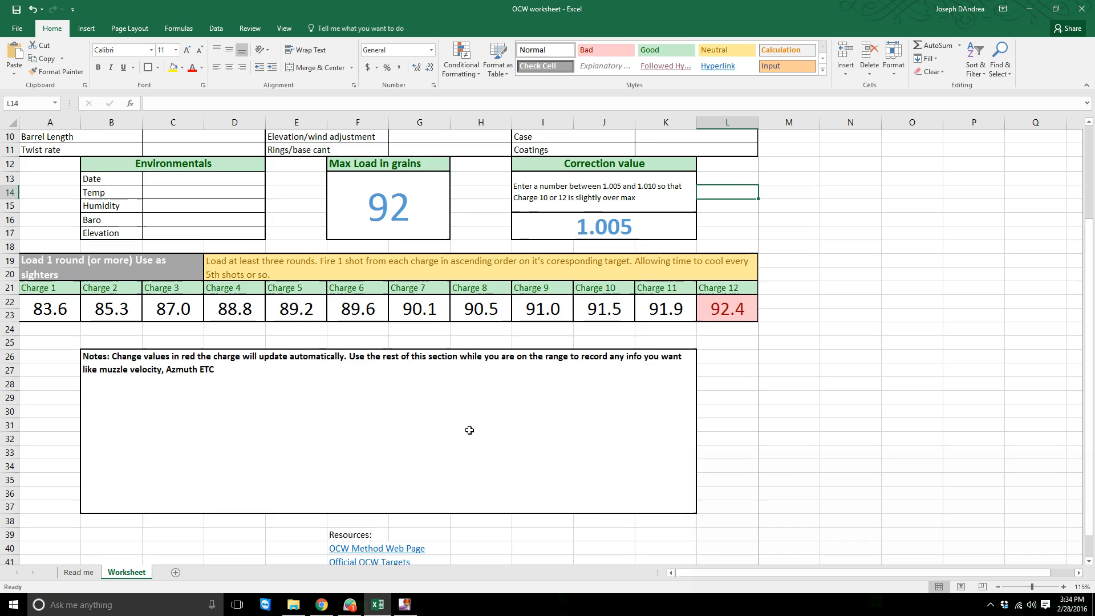
Step: Scroll down to the Notes area and the Resources hyperlinks below the charge row
{"action": "scroll", "scroll_direction": "down", "scroll_amount": 3}
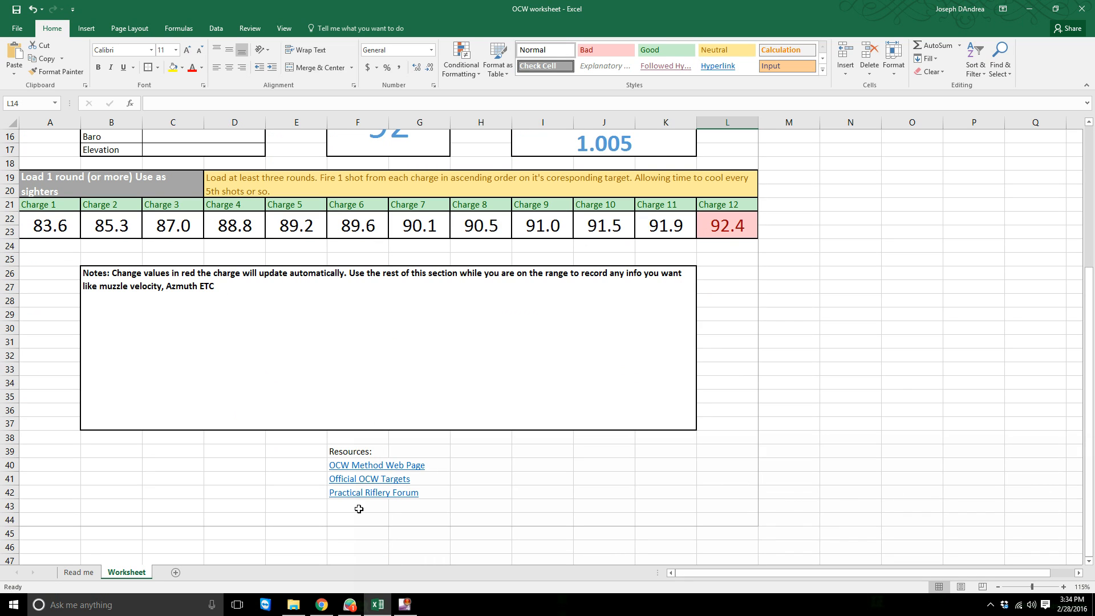
{"action": "mouse_move", "coordinate": [355, 482]}
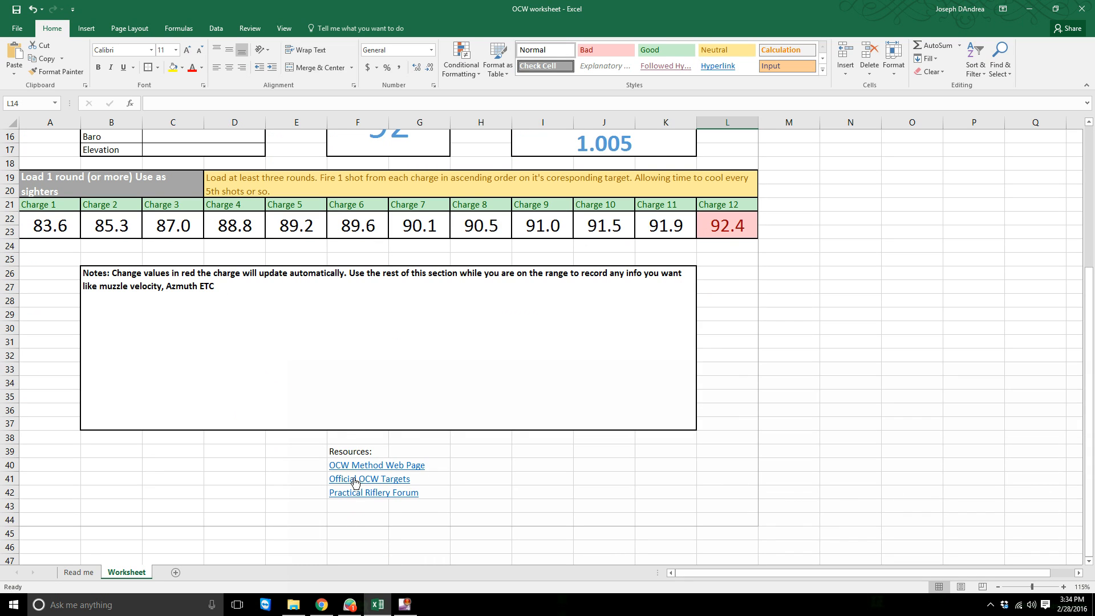
{"action": "left_click", "coordinate": [369, 478]}
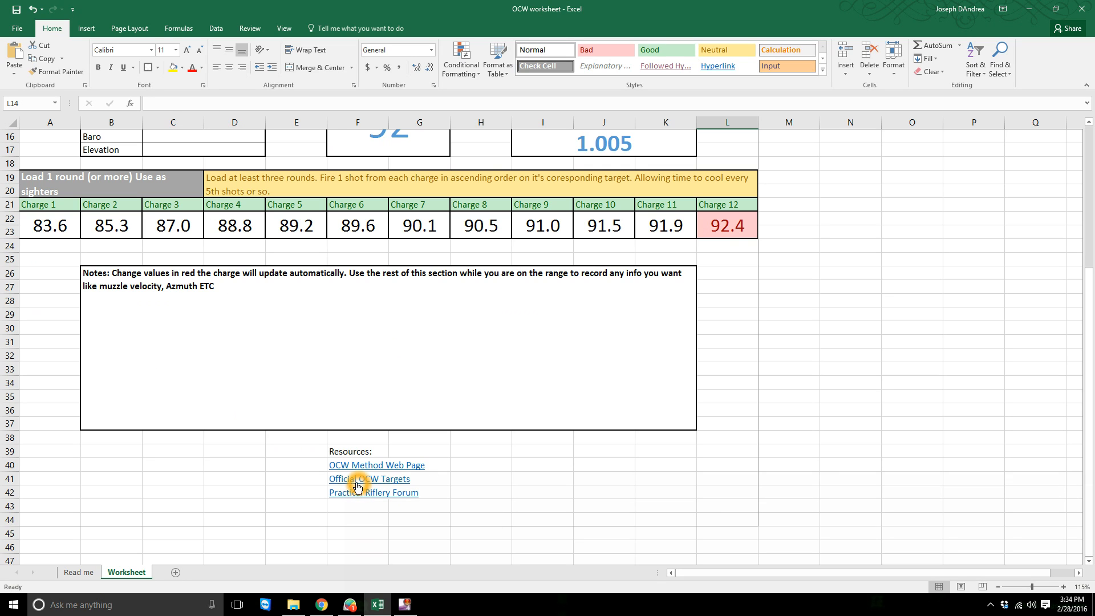
{"action": "mouse_move", "coordinate": [342, 469]}
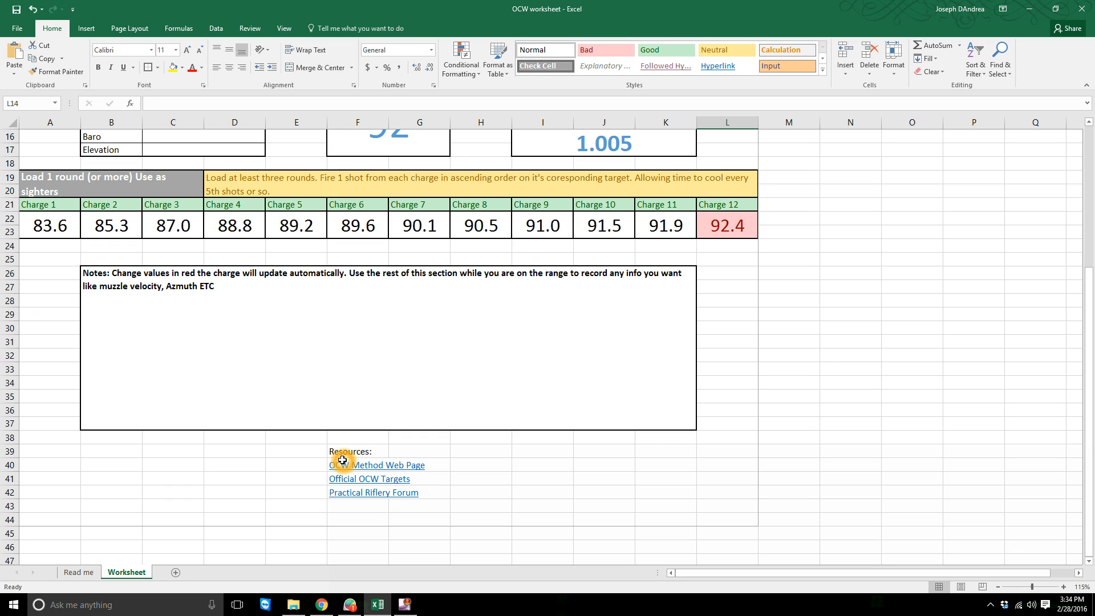
{"action": "mouse_move", "coordinate": [285, 391]}
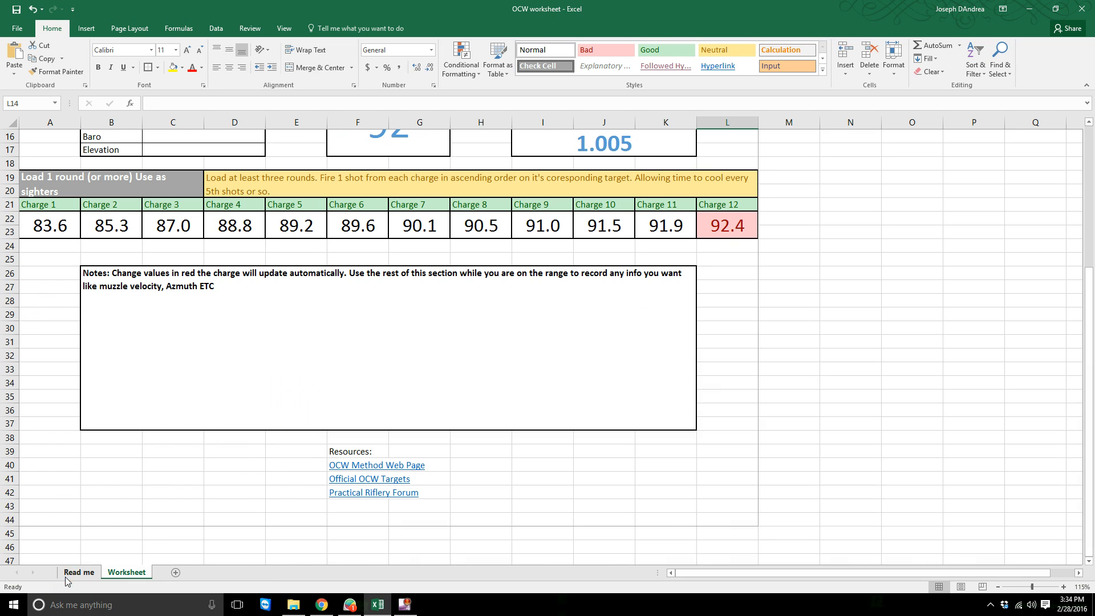
Step: View the Read me sheet's OCW instructions, then return to the Worksheet sheet
{"action": "left_click", "coordinate": [78, 572]}
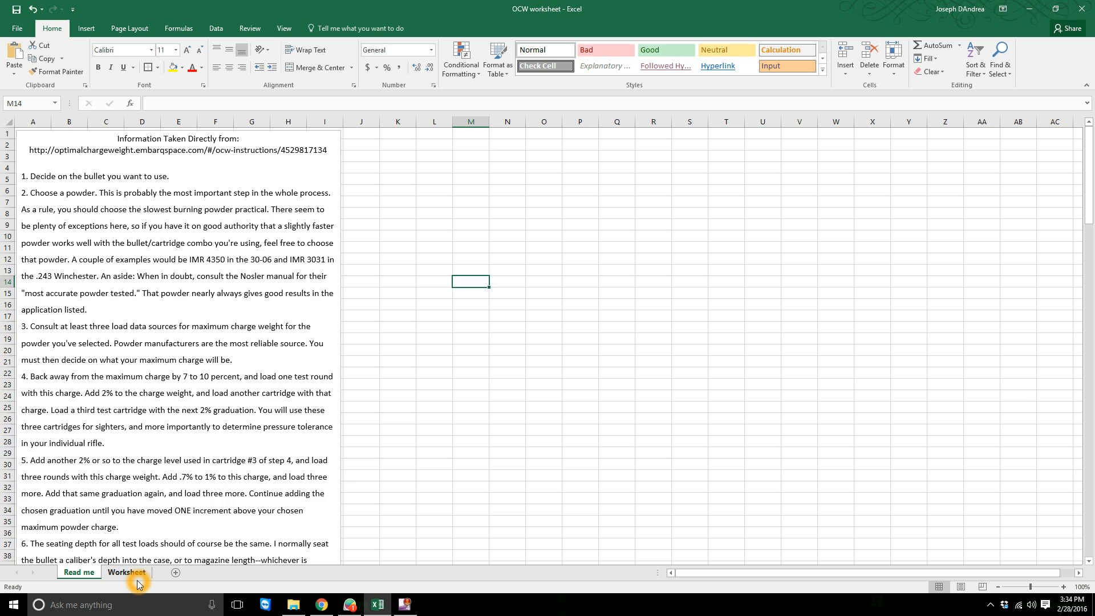
{"action": "left_click", "coordinate": [126, 572]}
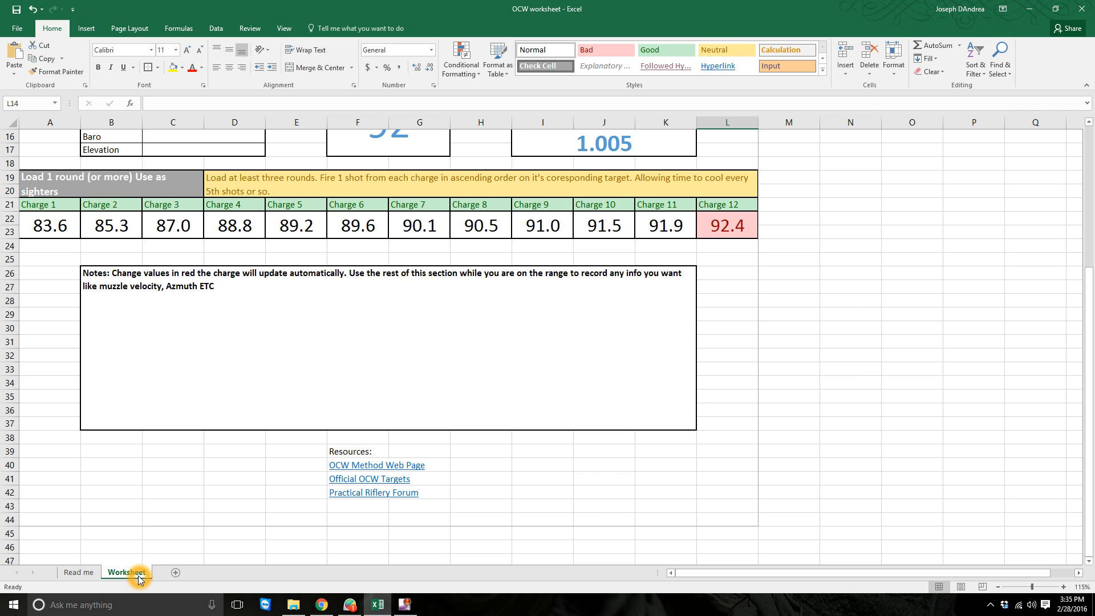
{"action": "mouse_move", "coordinate": [170, 554]}
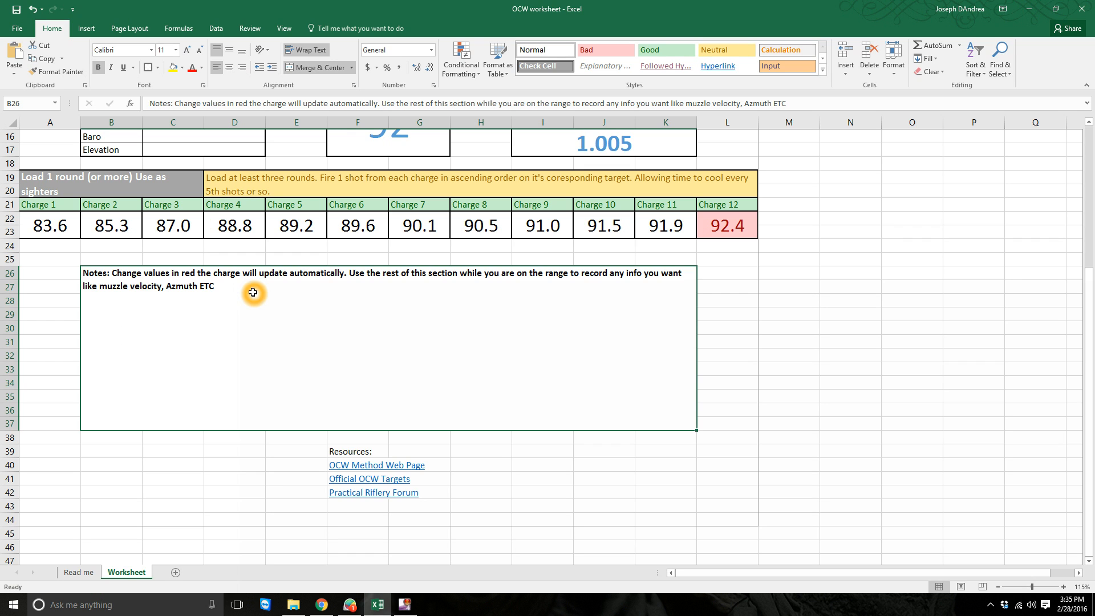
{"action": "mouse_move", "coordinate": [178, 137]}
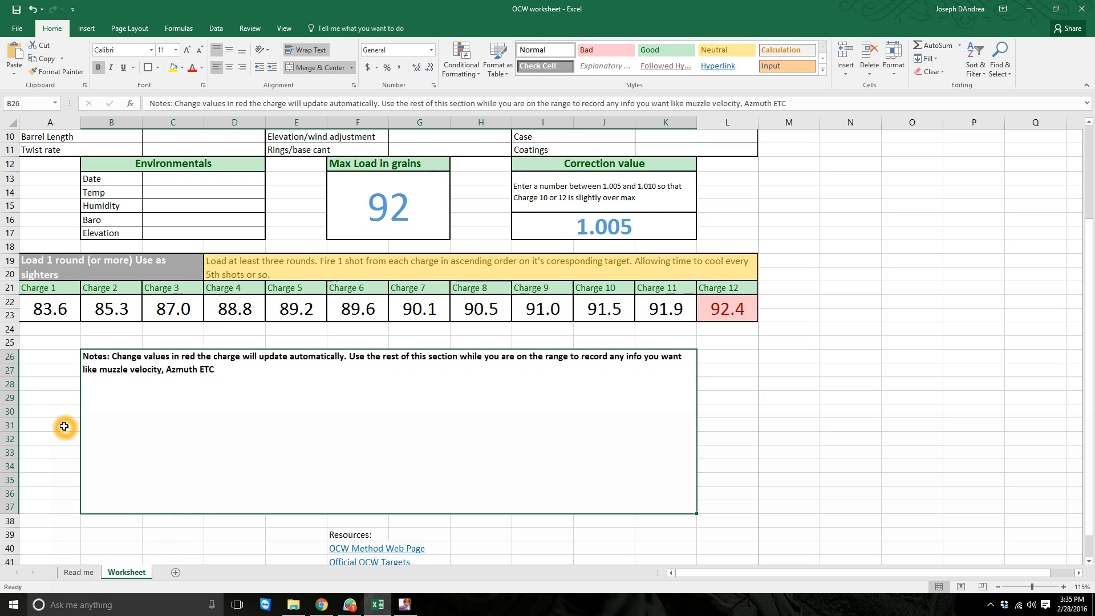
{"action": "mouse_move", "coordinate": [223, 390]}
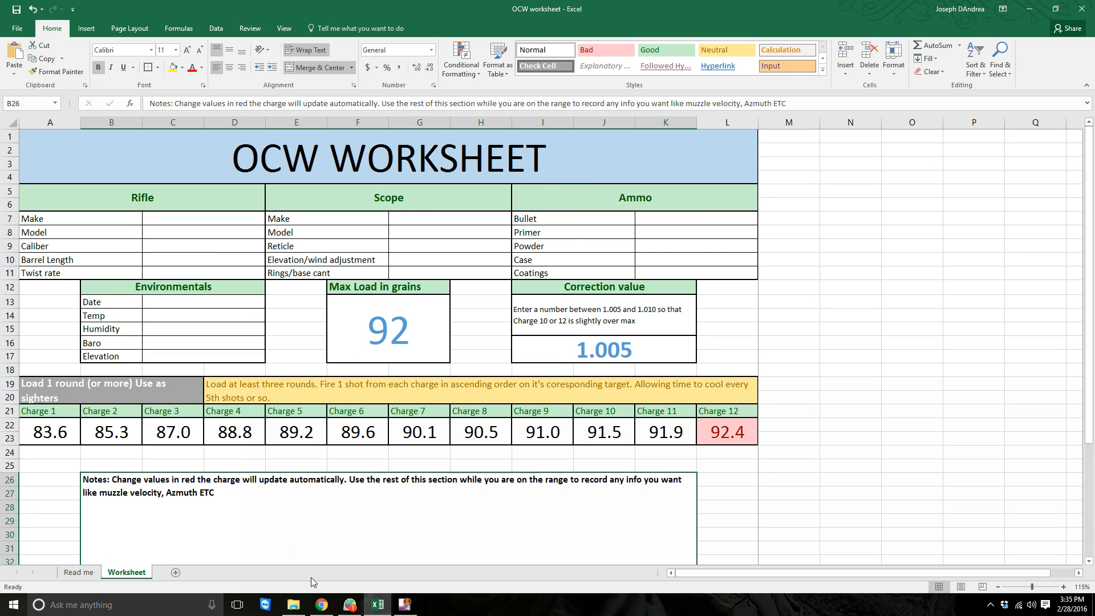
{"action": "scroll", "scroll_direction": "down", "scroll_amount": 3}
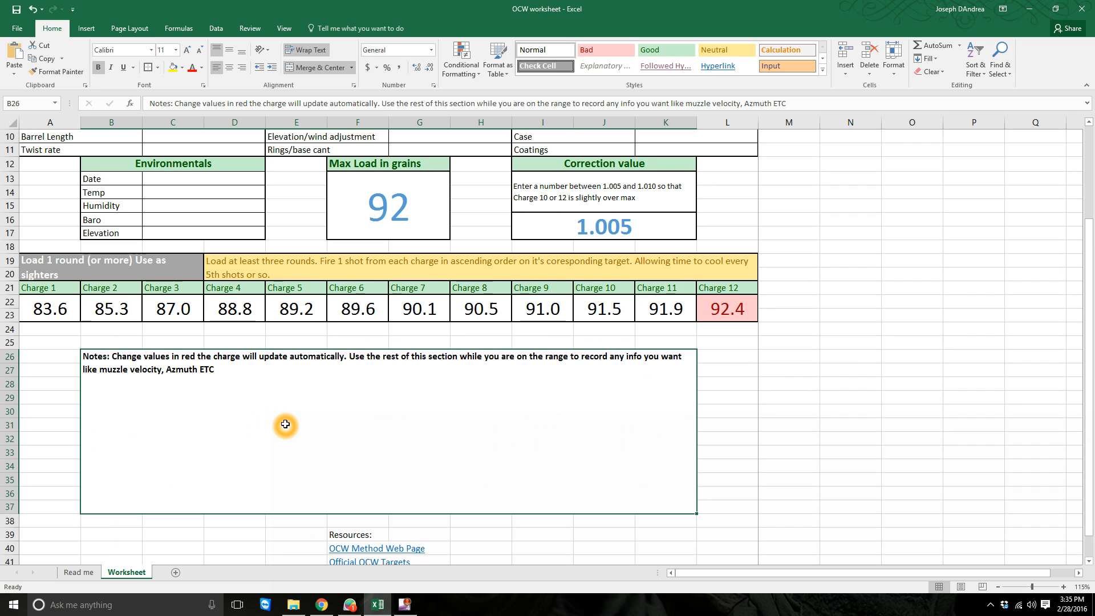
{"action": "scroll", "scroll_direction": "down", "scroll_amount": 3}
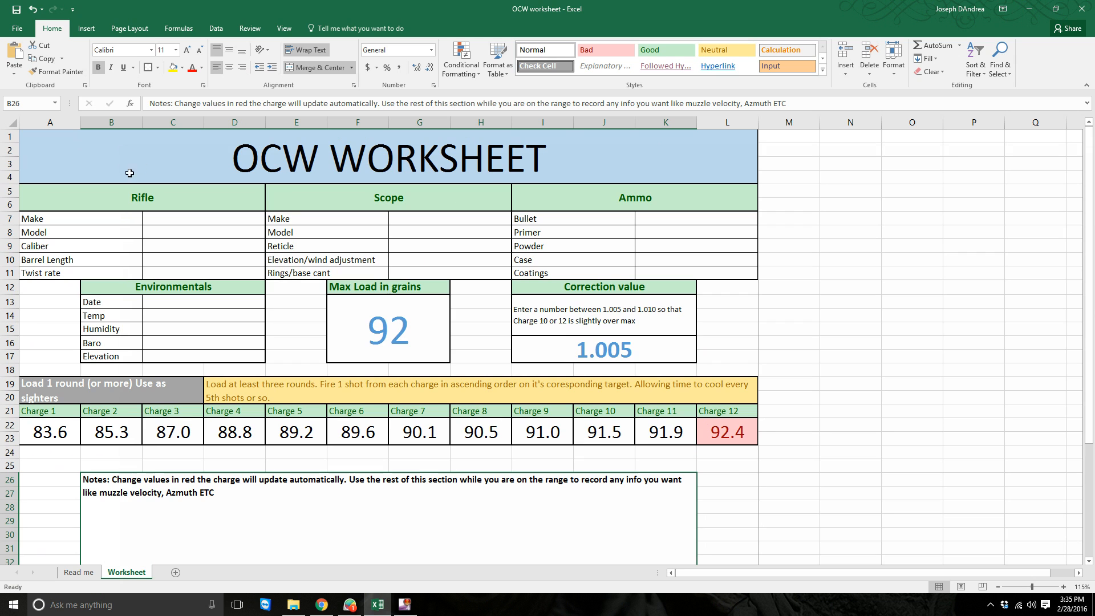
{"action": "scroll", "scroll_direction": "down", "scroll_amount": 3}
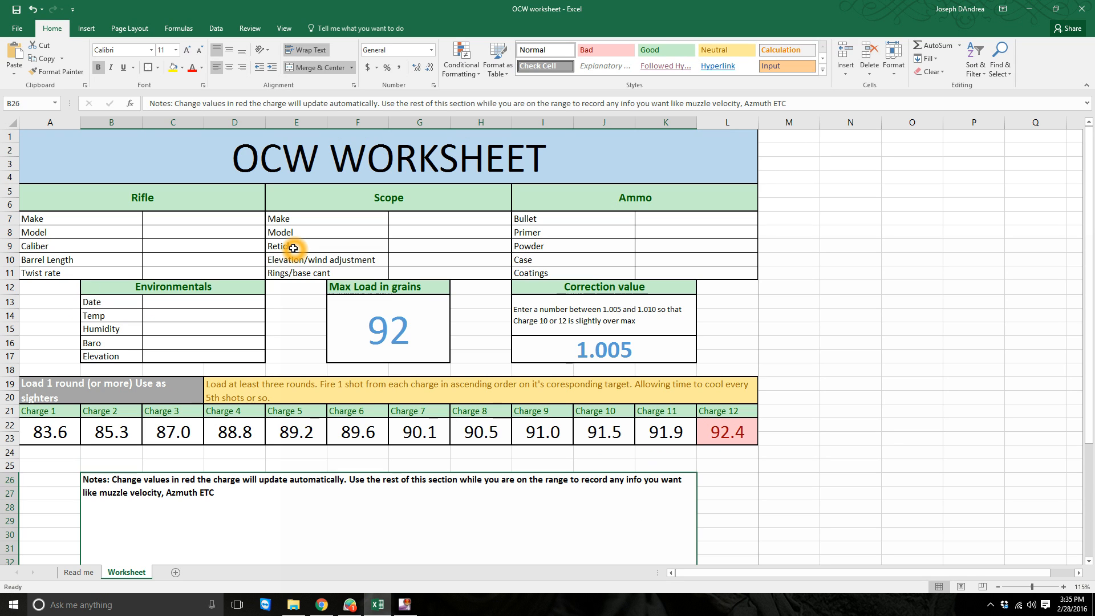
{"action": "scroll", "scroll_direction": "down", "scroll_amount": 3}
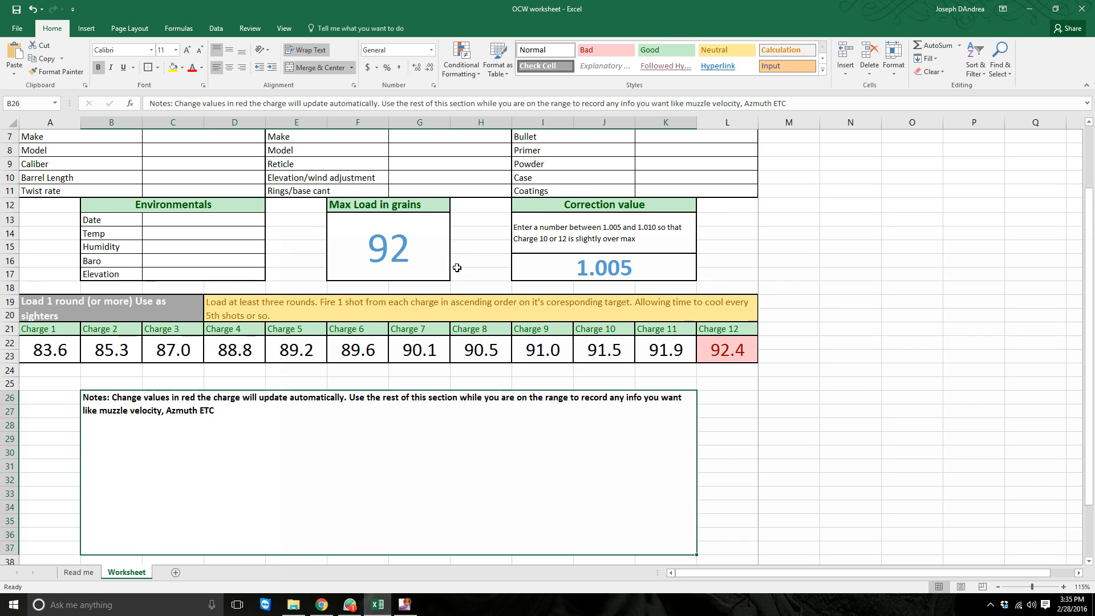
{"action": "mouse_move", "coordinate": [800, 324]}
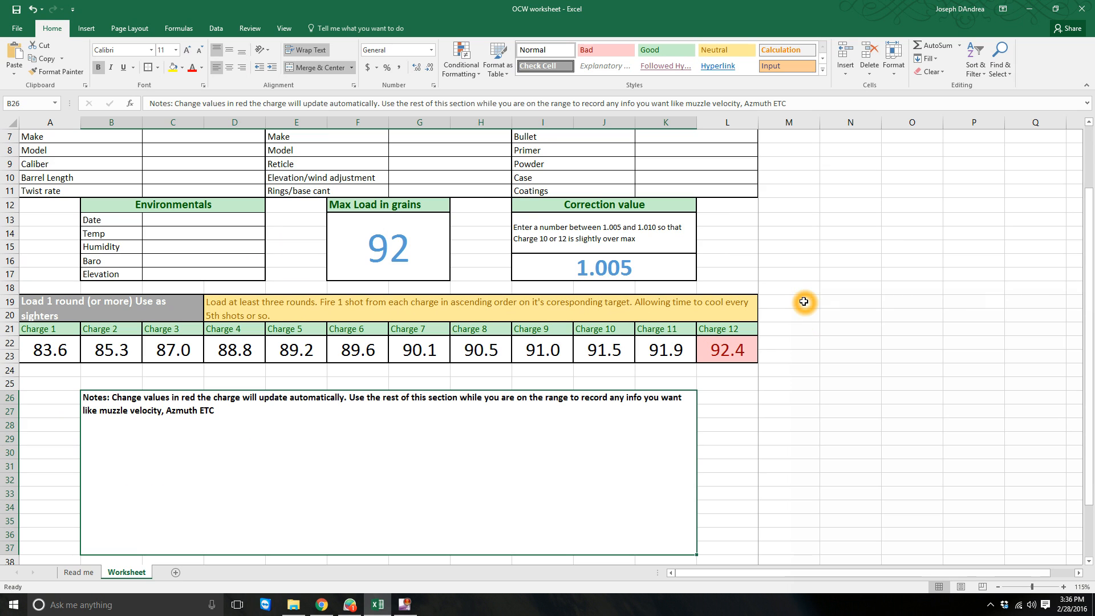
{"action": "mouse_move", "coordinate": [959, 350]}
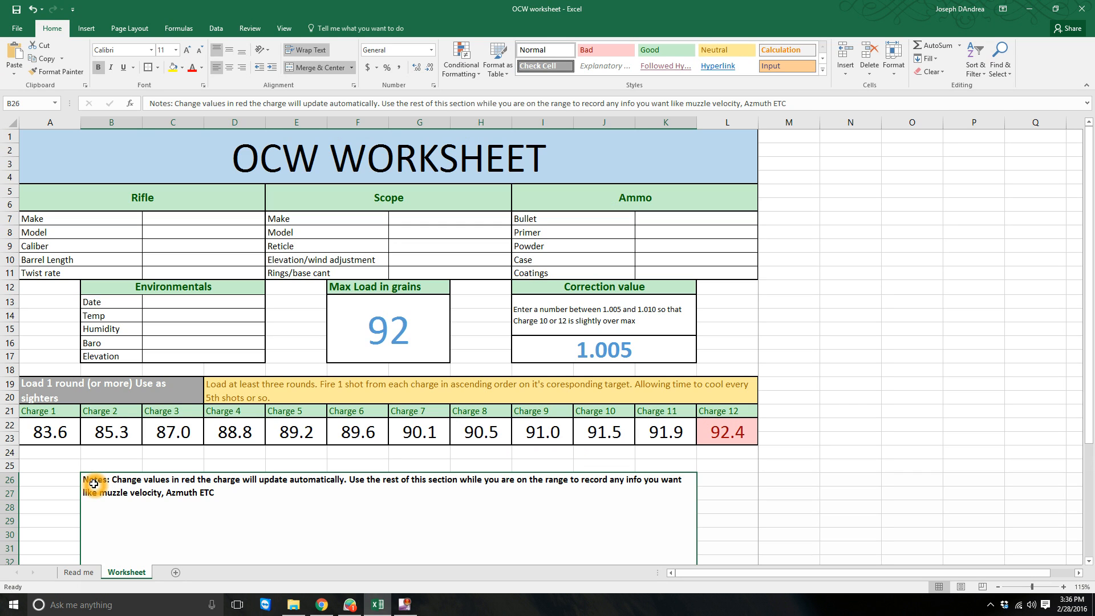
{"action": "mouse_move", "coordinate": [292, 495]}
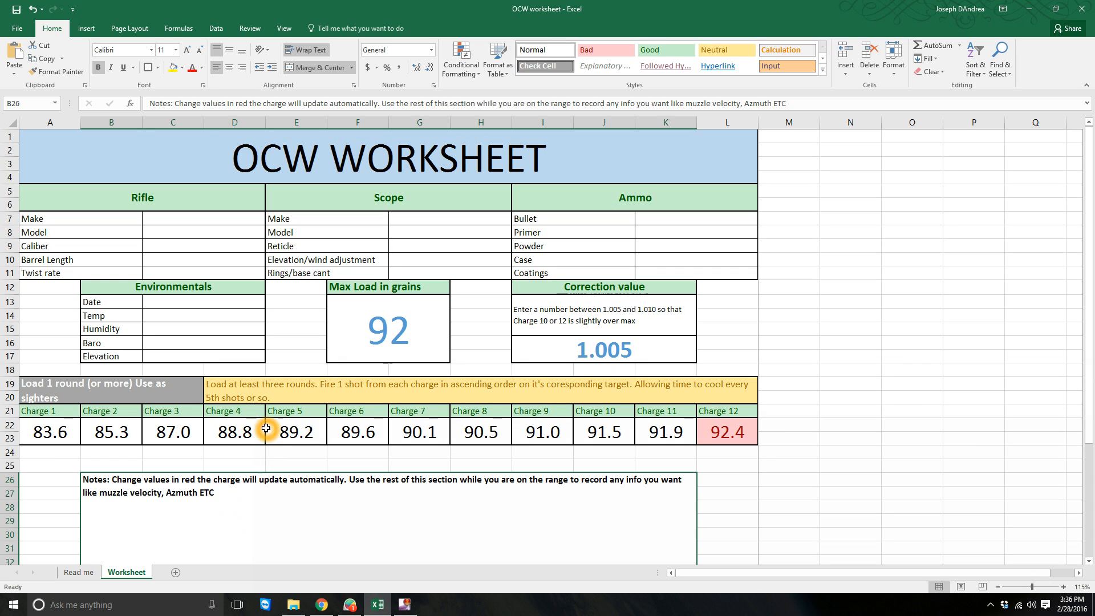
{"action": "mouse_move", "coordinate": [256, 432]}
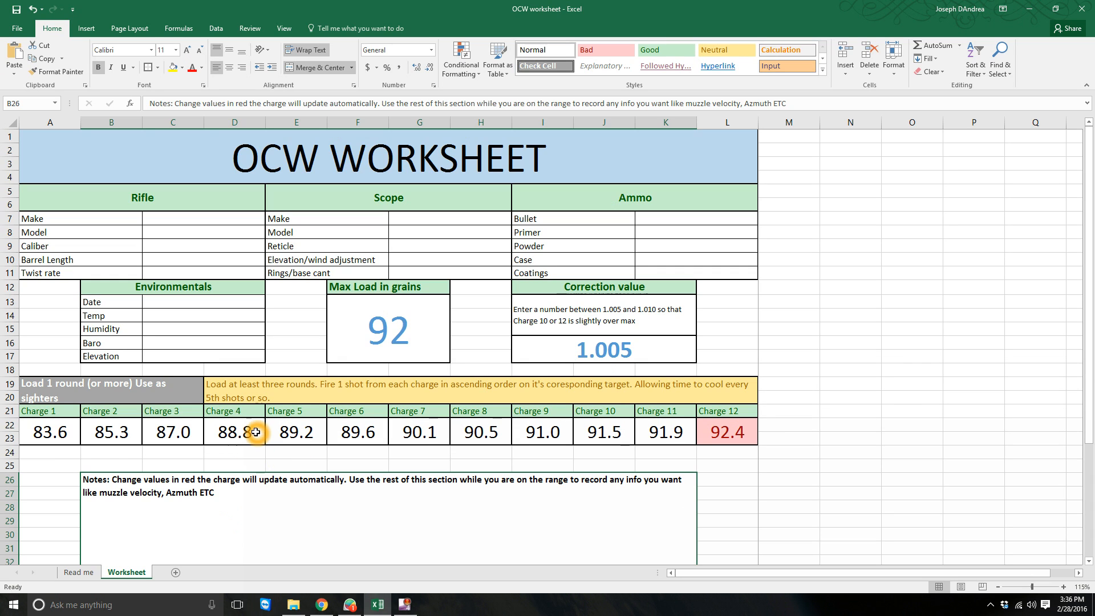
{"action": "mouse_move", "coordinate": [323, 594]}
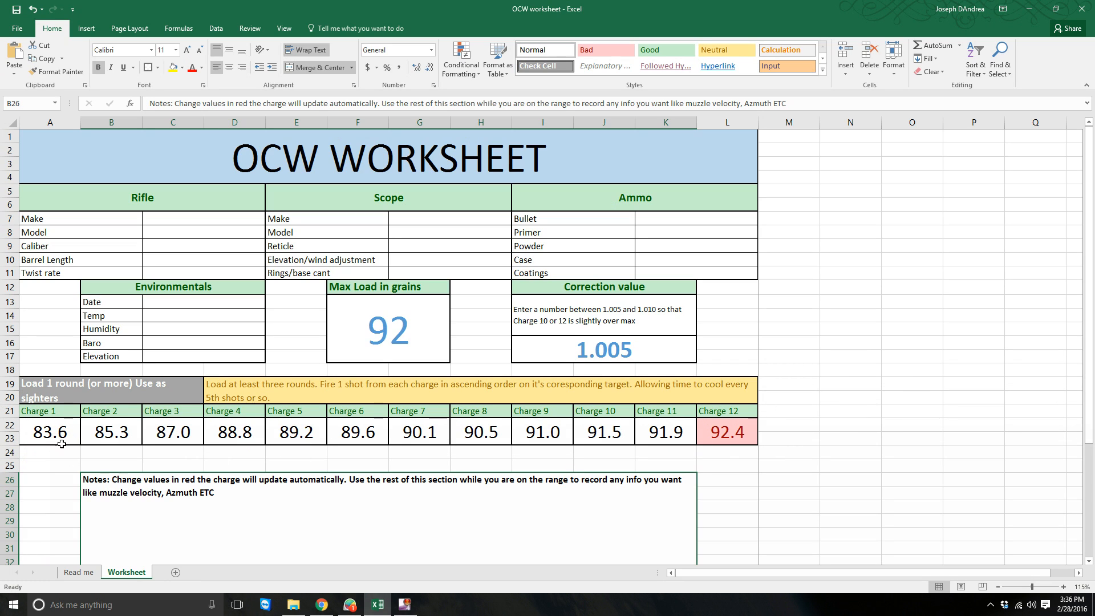
{"action": "mouse_move", "coordinate": [49, 384]}
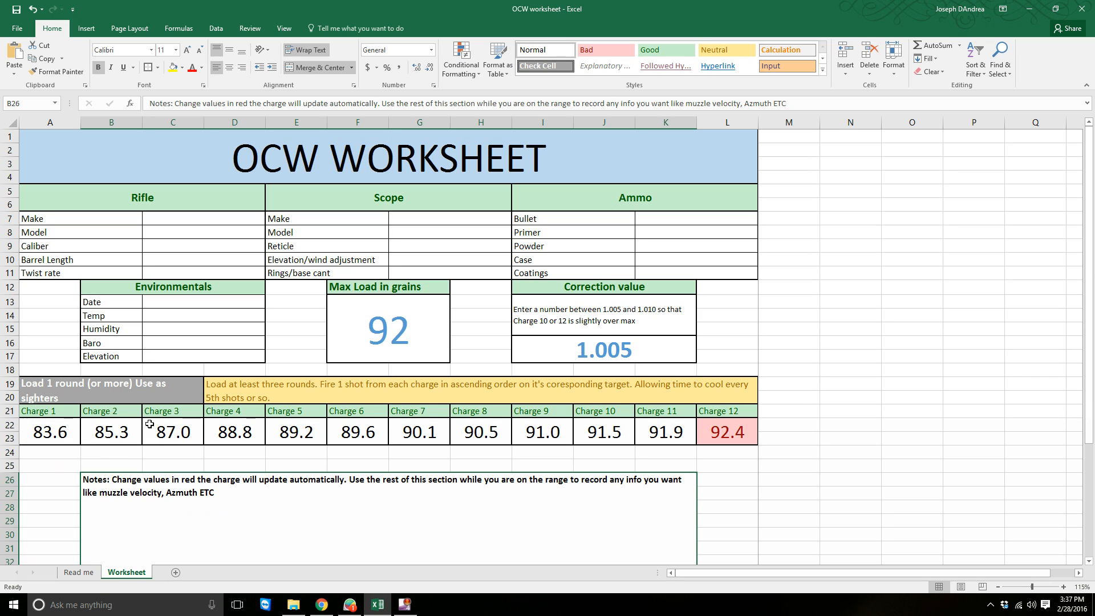
{"action": "mouse_move", "coordinate": [242, 388]}
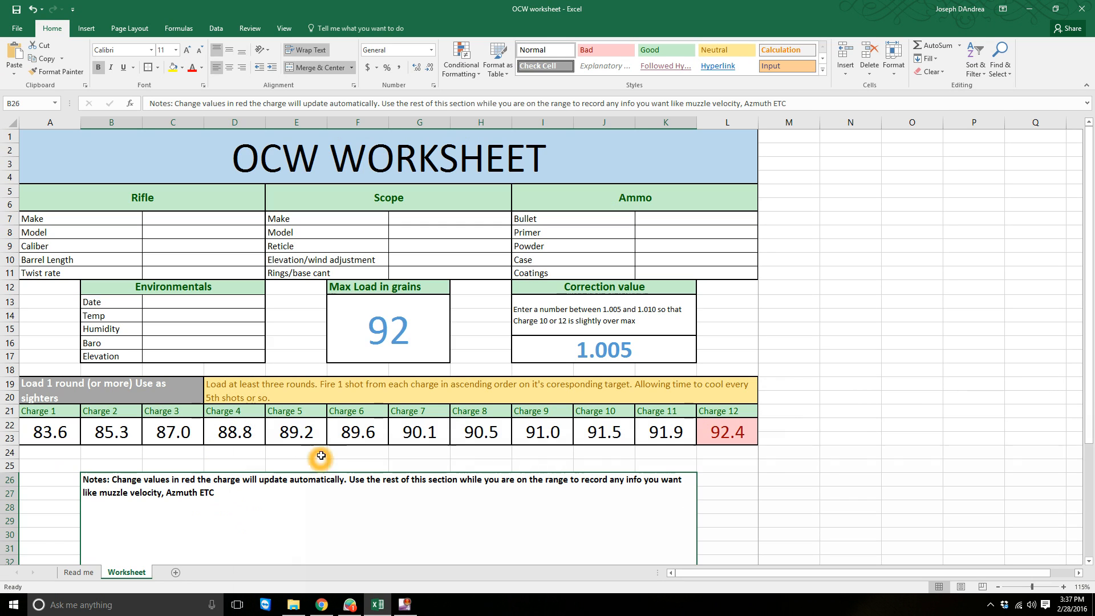
{"action": "mouse_move", "coordinate": [768, 416]}
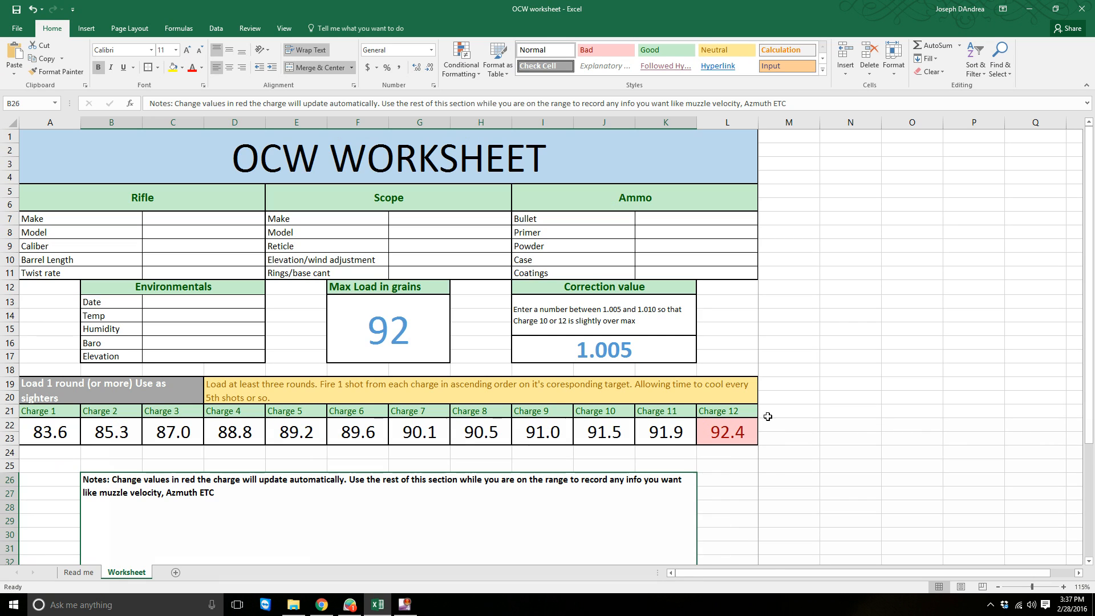
{"action": "mouse_move", "coordinate": [602, 426]}
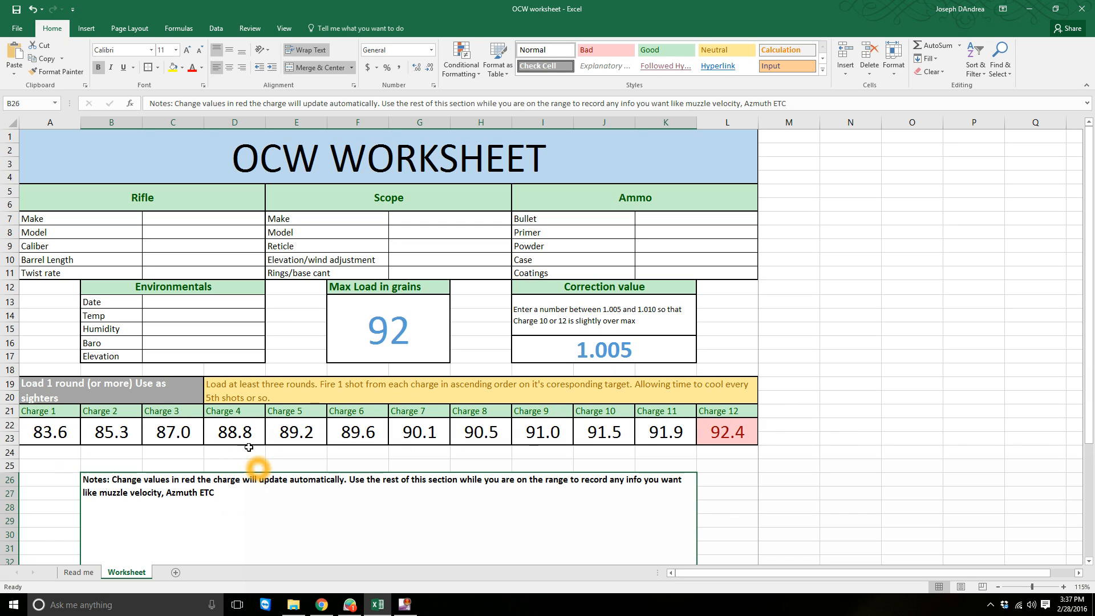
{"action": "mouse_move", "coordinate": [248, 444]}
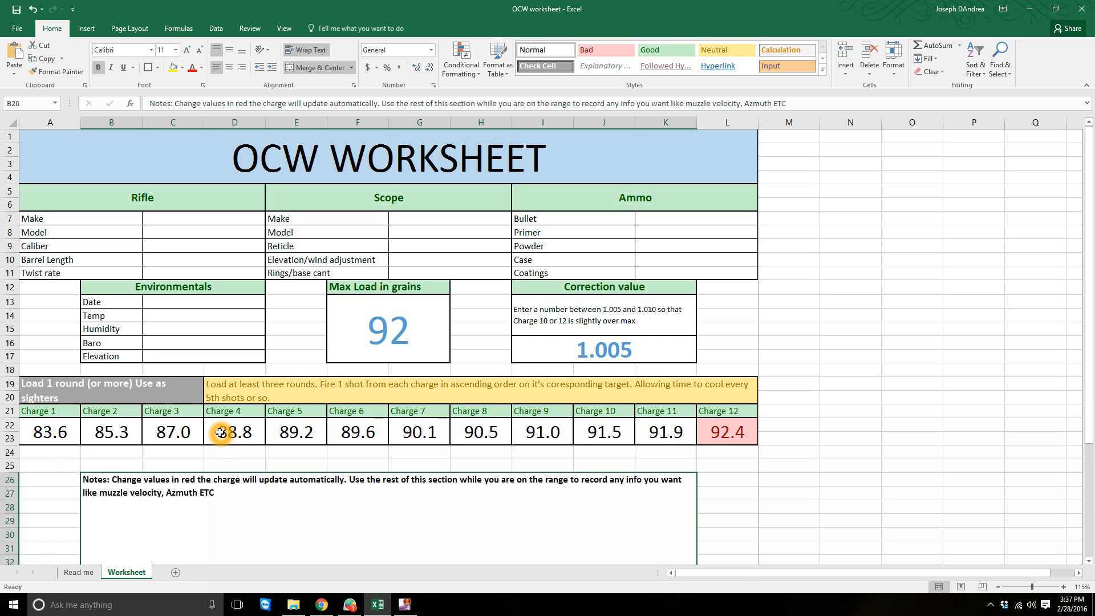
{"action": "mouse_move", "coordinate": [220, 422]}
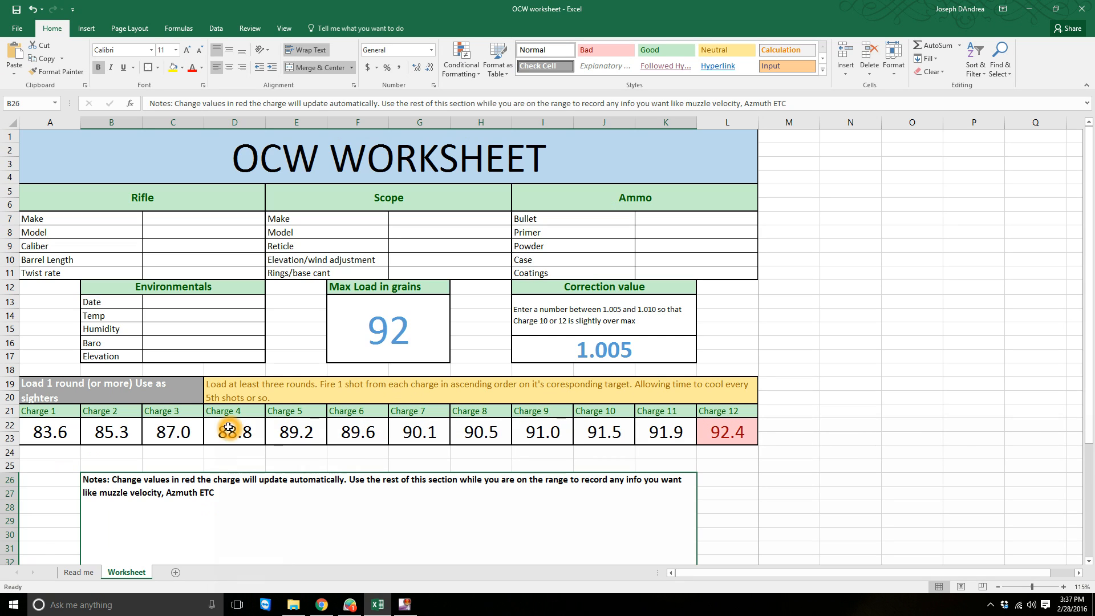
{"action": "mouse_move", "coordinate": [410, 385]}
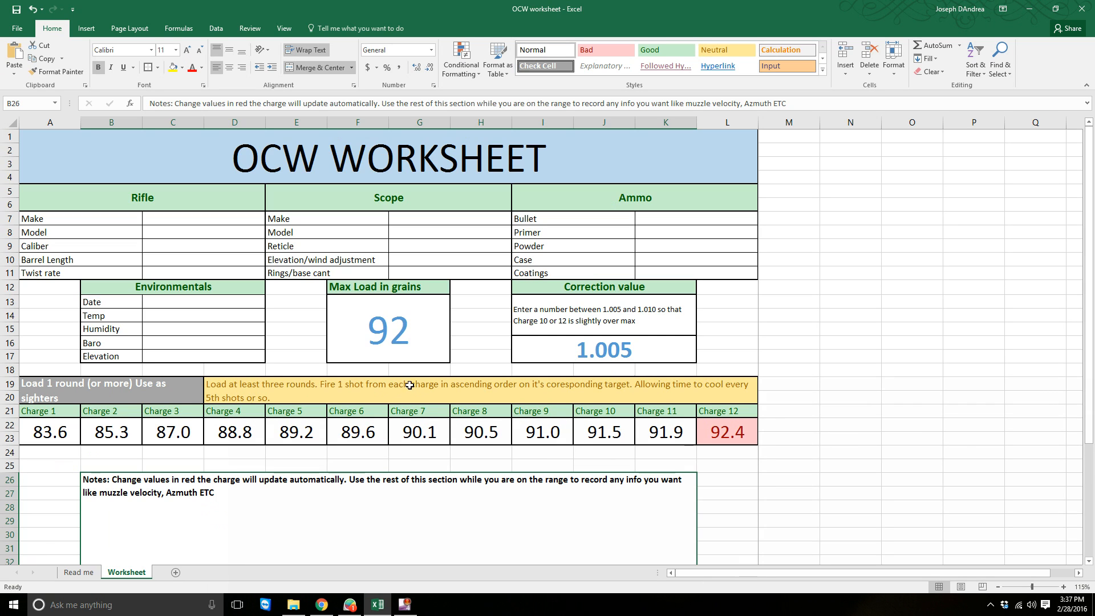
{"action": "mouse_move", "coordinate": [372, 462]}
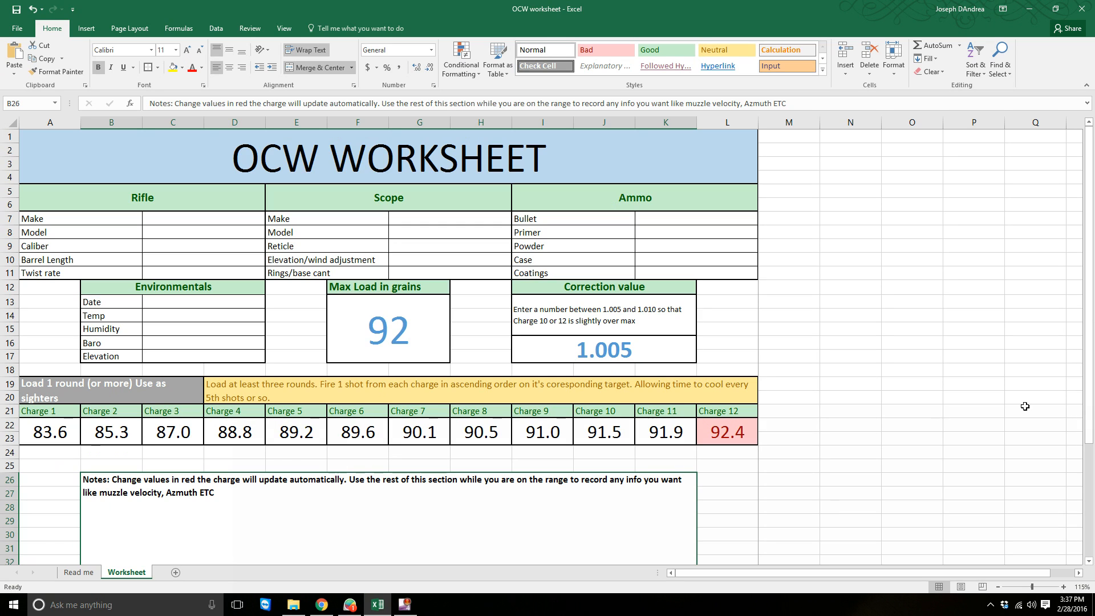
{"action": "mouse_move", "coordinate": [166, 477]}
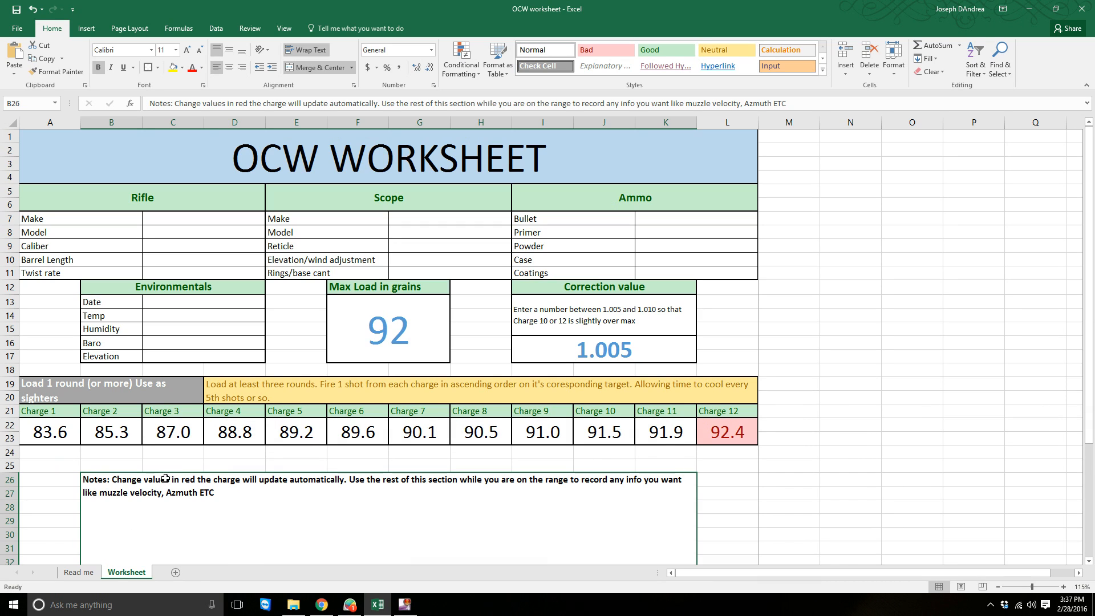
{"action": "mouse_move", "coordinate": [671, 444]}
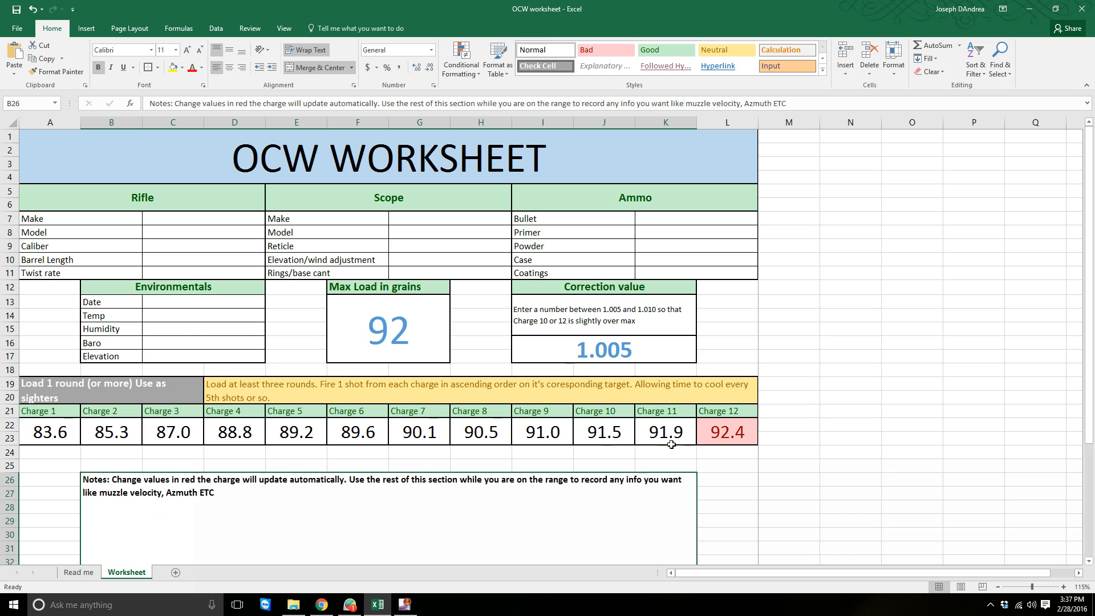
{"action": "mouse_move", "coordinate": [313, 396]}
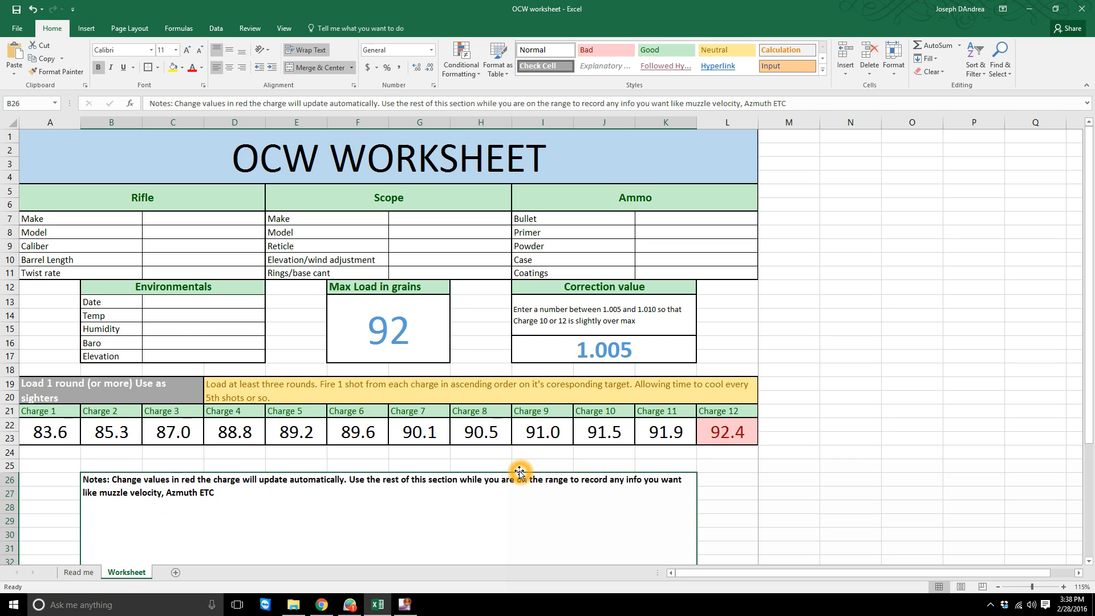
{"action": "mouse_move", "coordinate": [677, 530]}
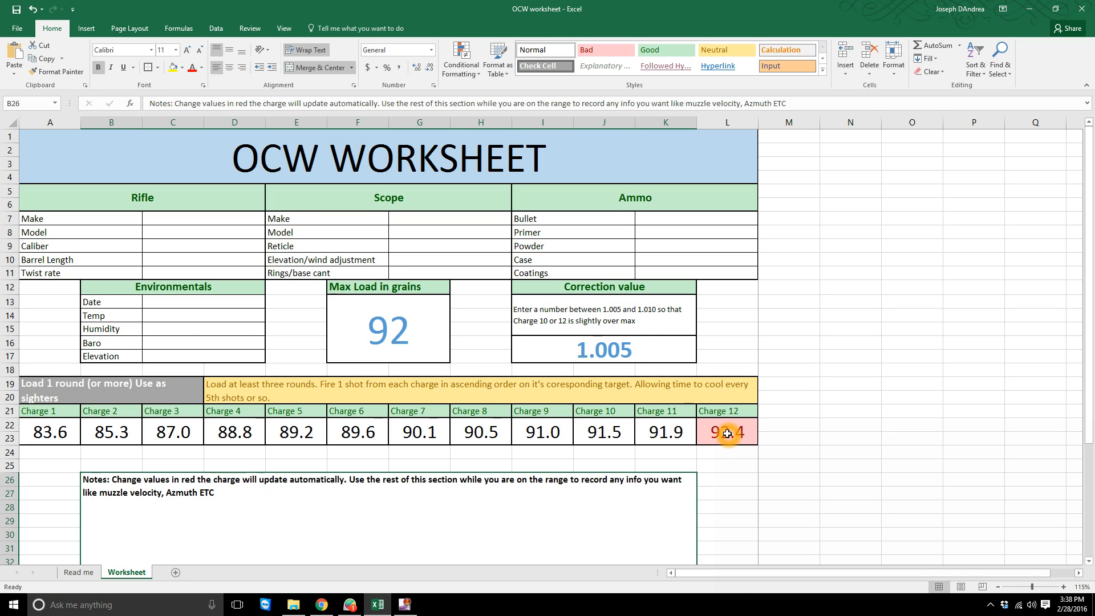
{"action": "mouse_move", "coordinate": [506, 422]}
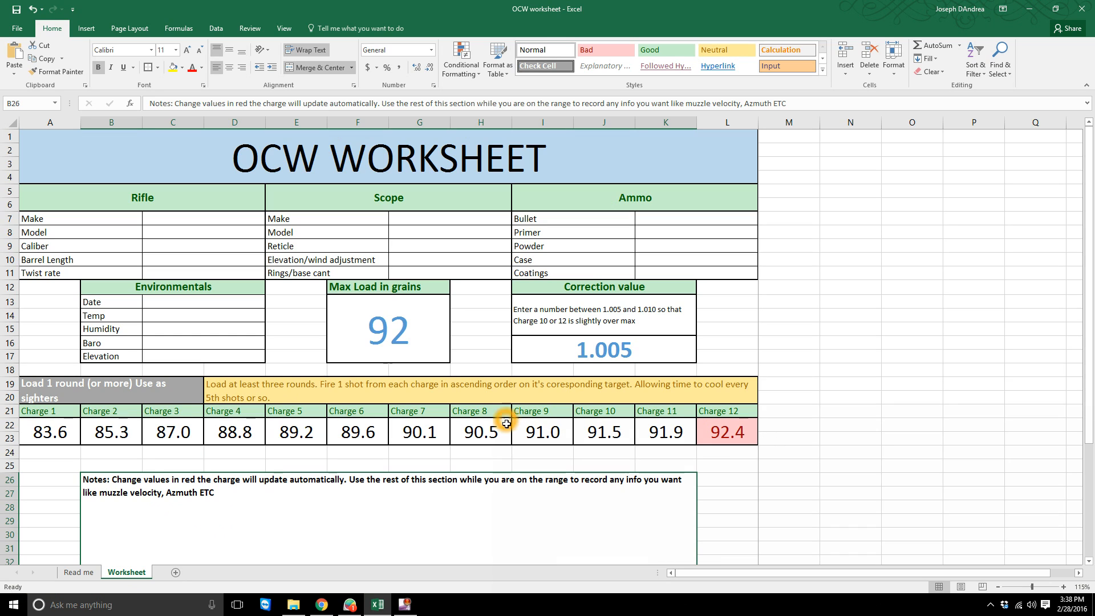
{"action": "mouse_move", "coordinate": [464, 428]}
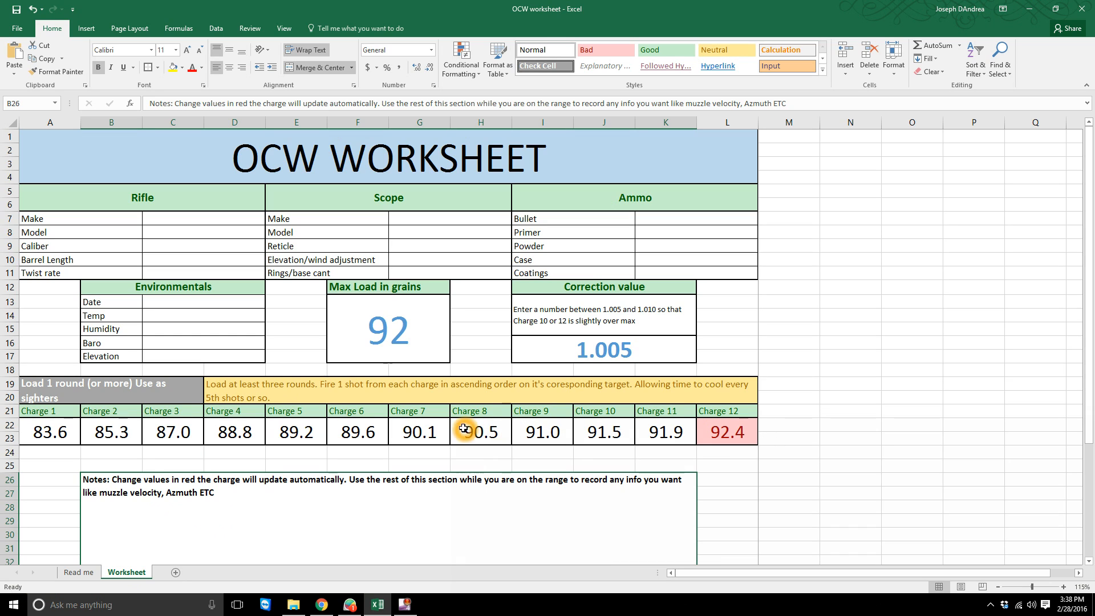